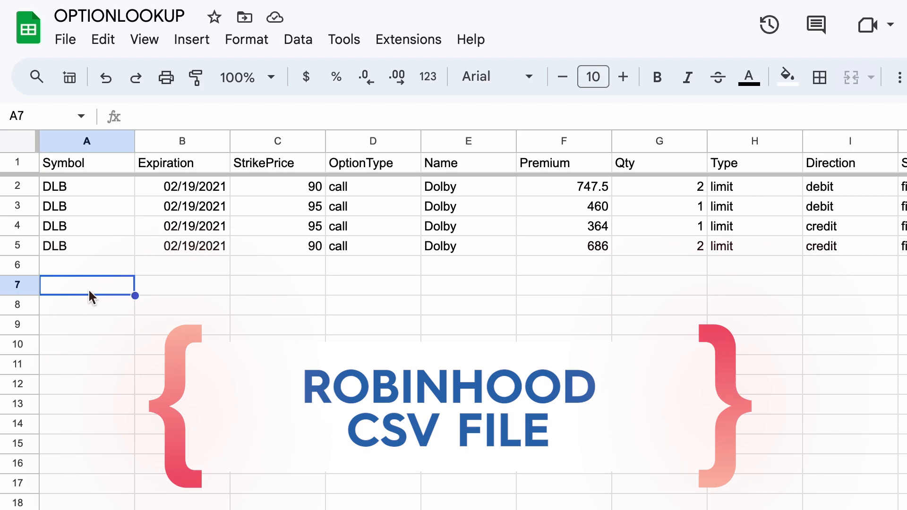
- Review the DLB rows' symbol, expiration date, strike price and call/put type columns
scroll(right, 3)
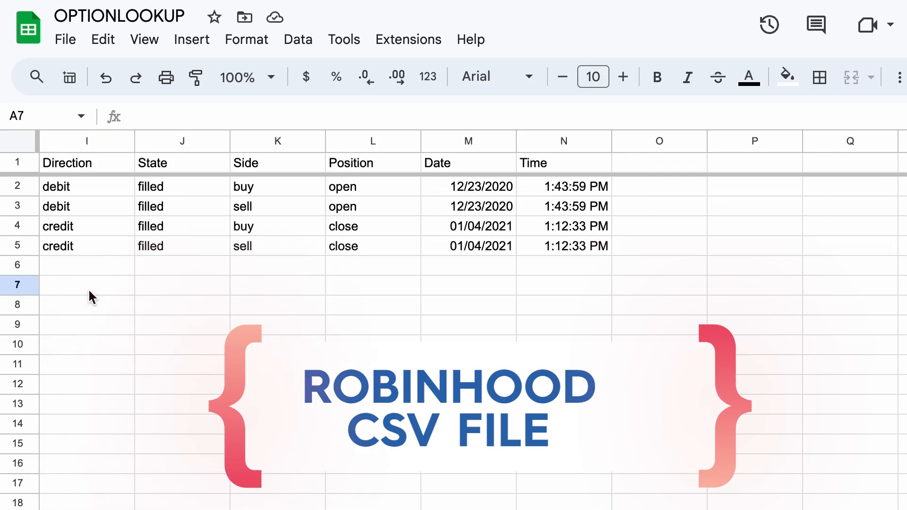
click(372, 404)
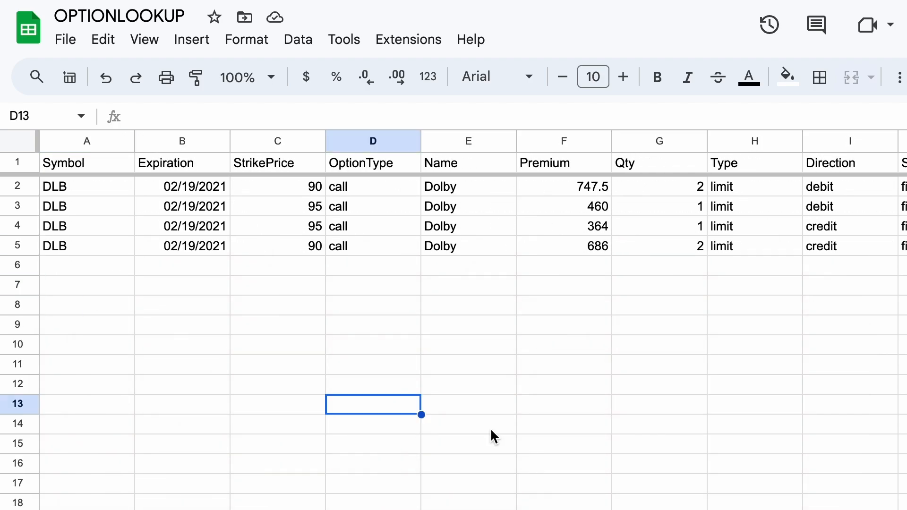
click(182, 324)
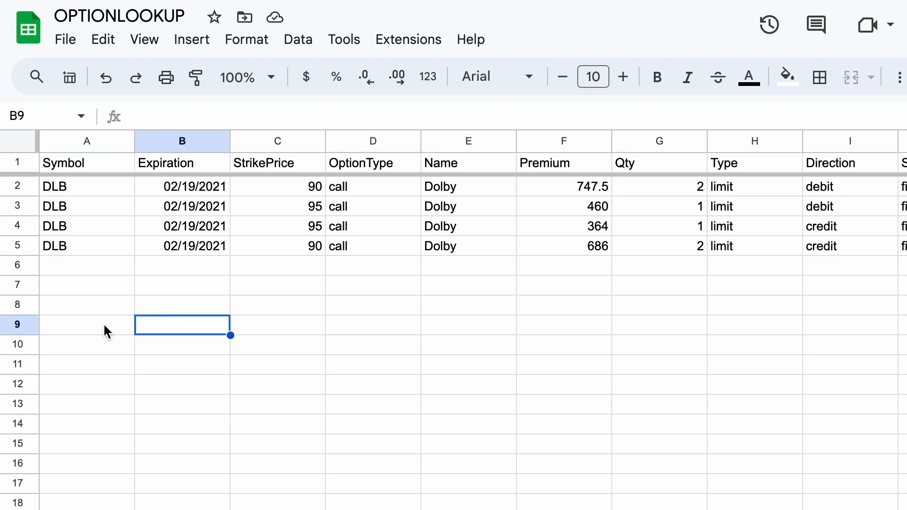
click(87, 324)
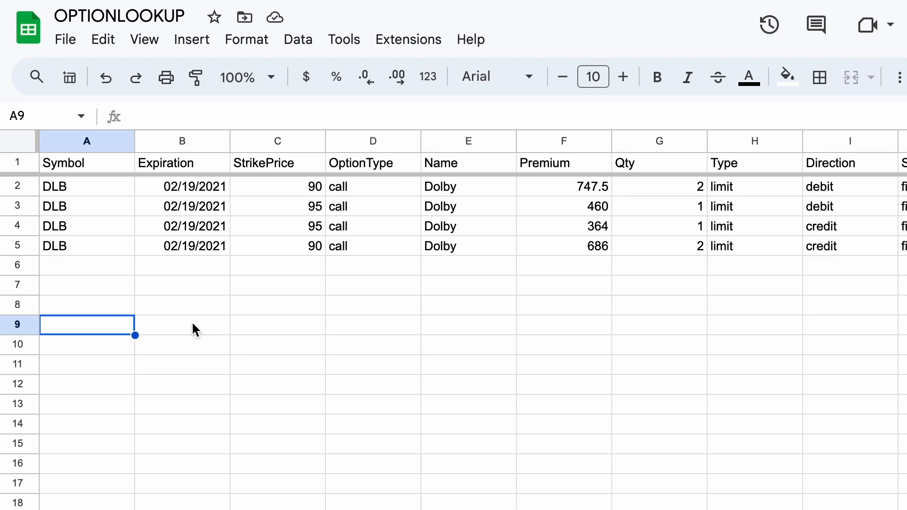
mouse_move(120, 226)
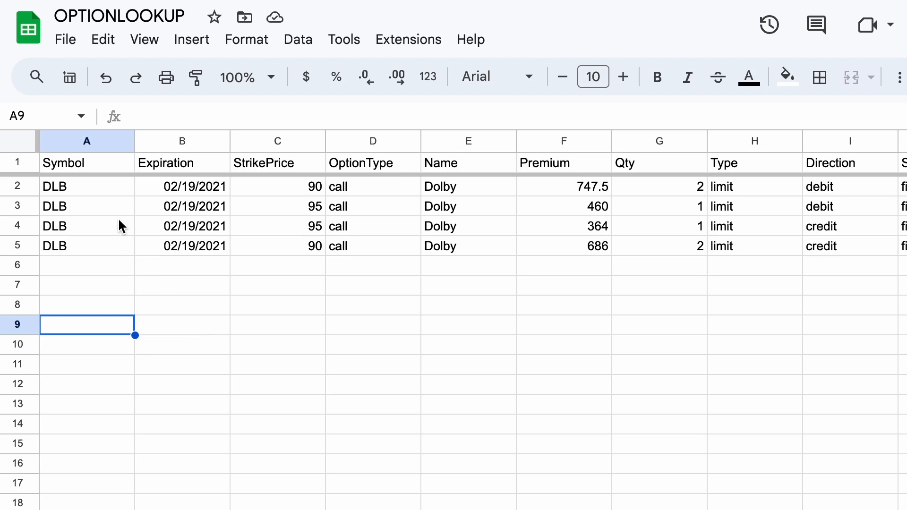
click(87, 186)
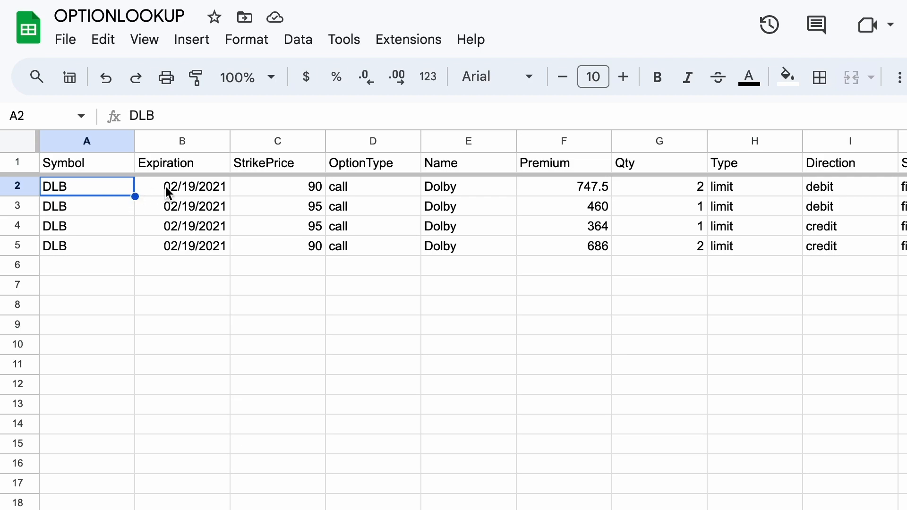
click(181, 186)
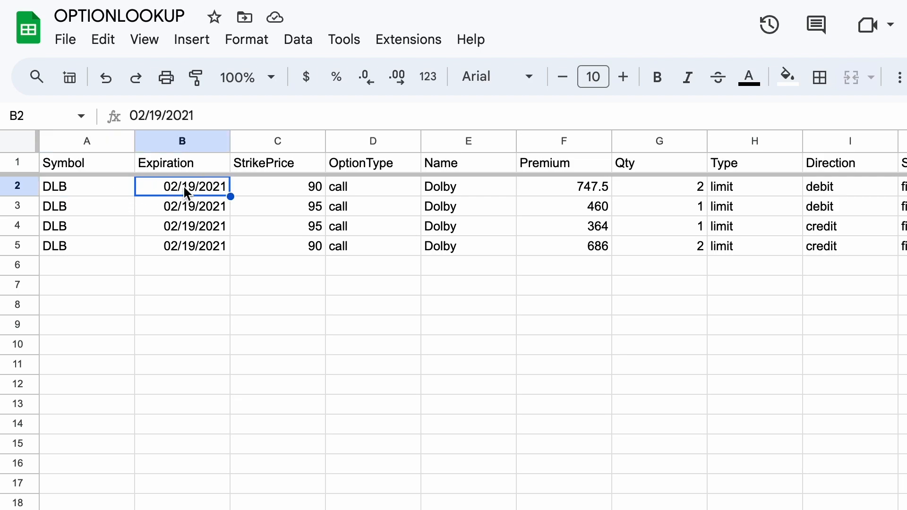
click(277, 186)
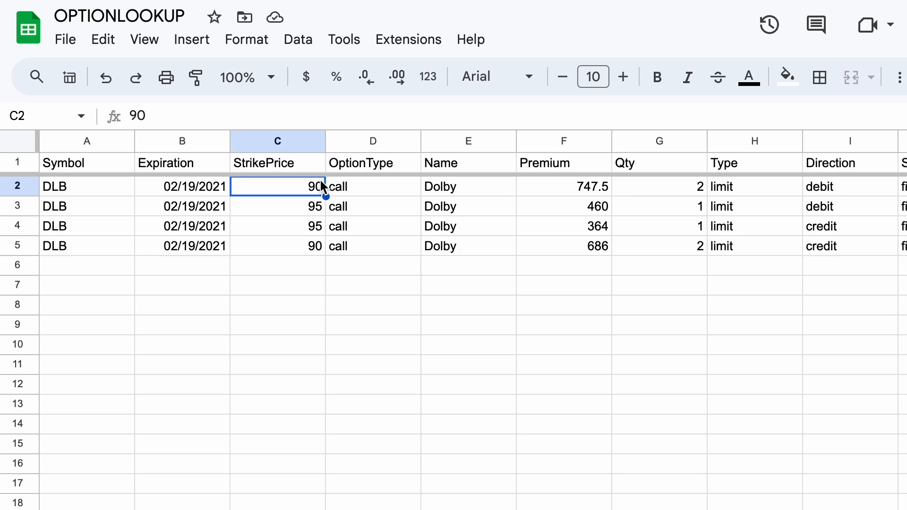
click(372, 186)
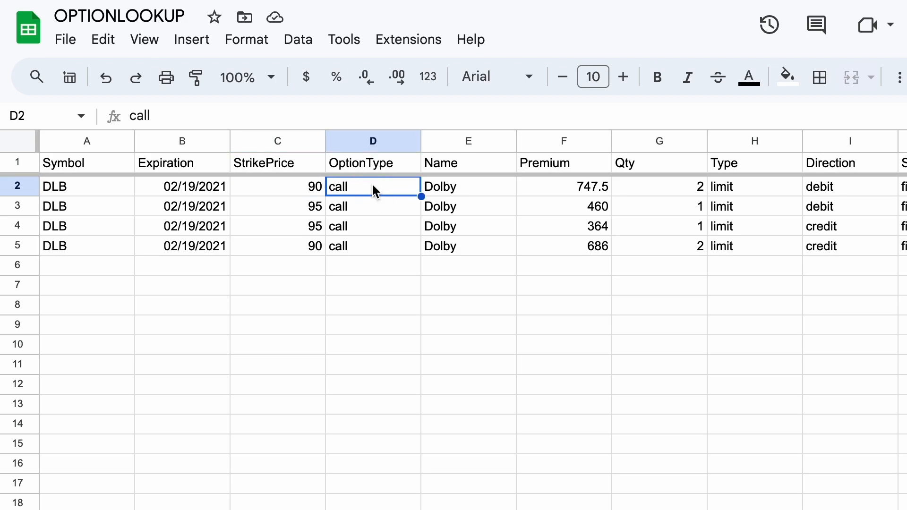
mouse_move(494, 230)
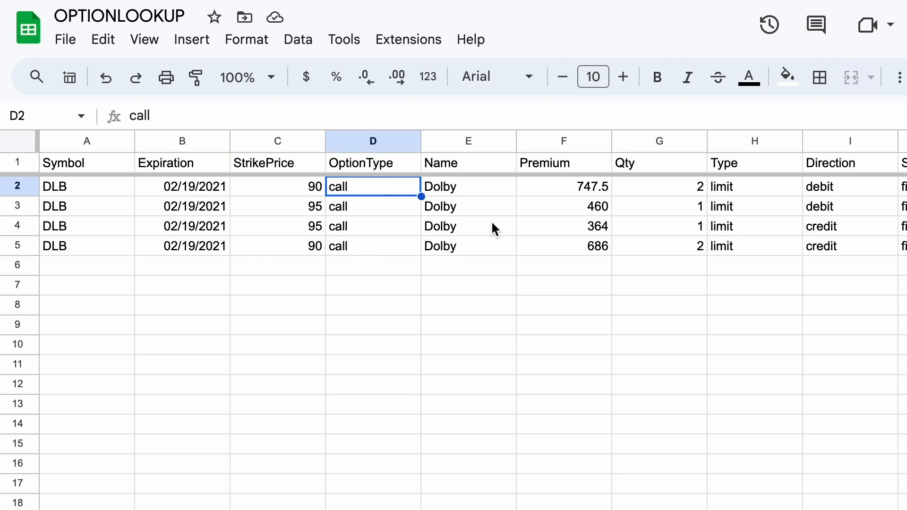
mouse_move(86, 306)
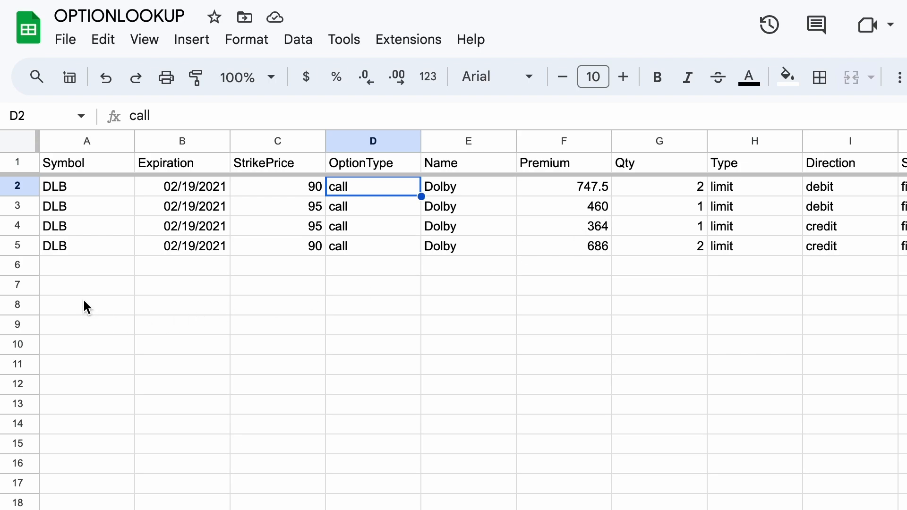
click(86, 284)
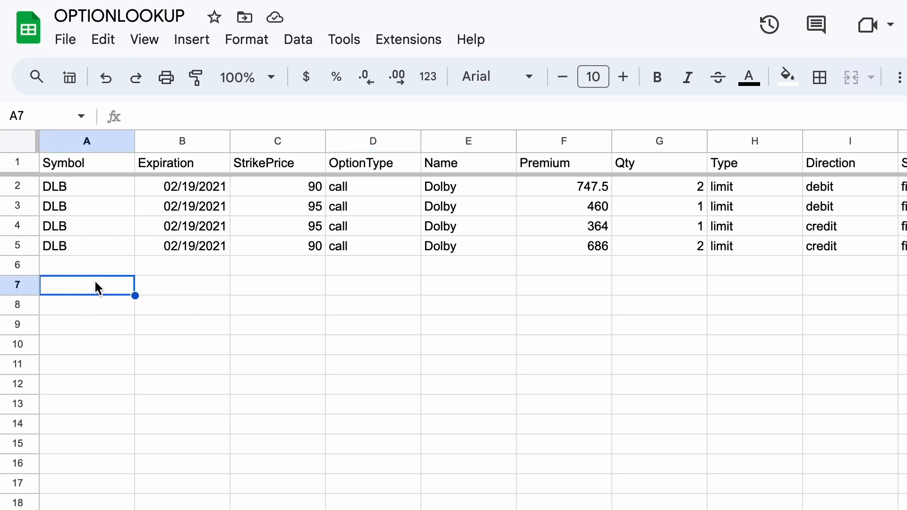
mouse_move(150, 351)
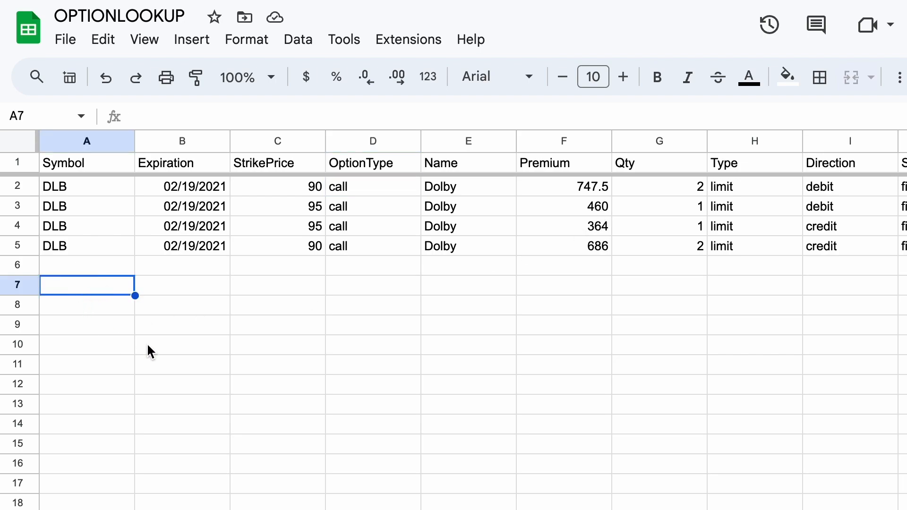
mouse_move(122, 141)
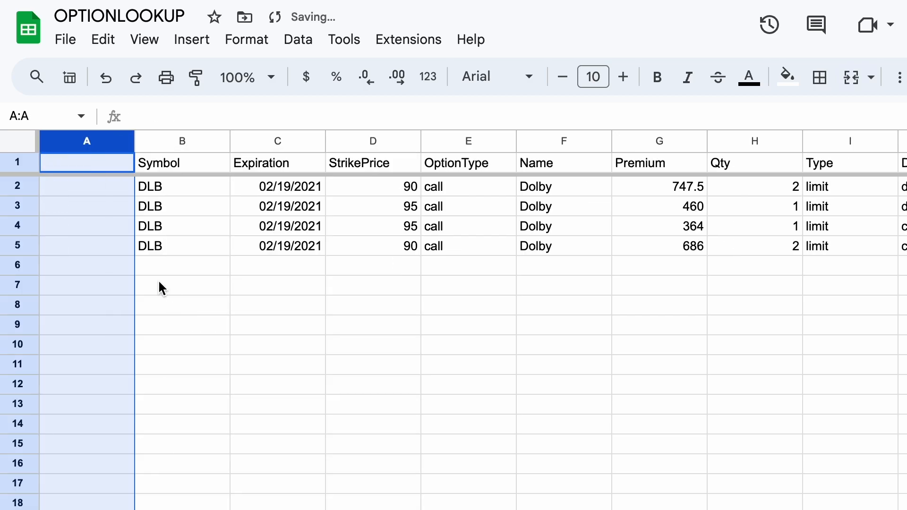
- Add a widened leading Option Symbol column with =OPTIONLOOKUP(B2:E2) producing DLB210219C00090000-style symbols
click(87, 163)
text(Option Symbol)
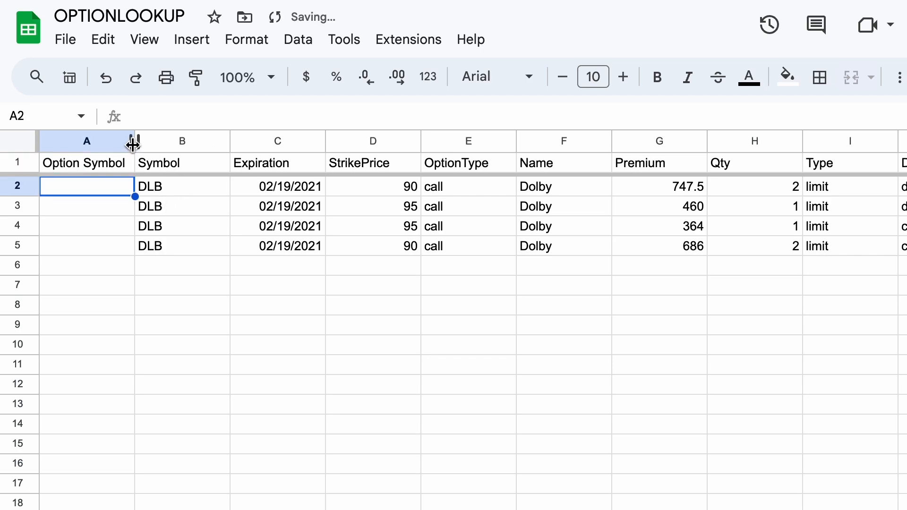
drag(134, 141, 170, 141)
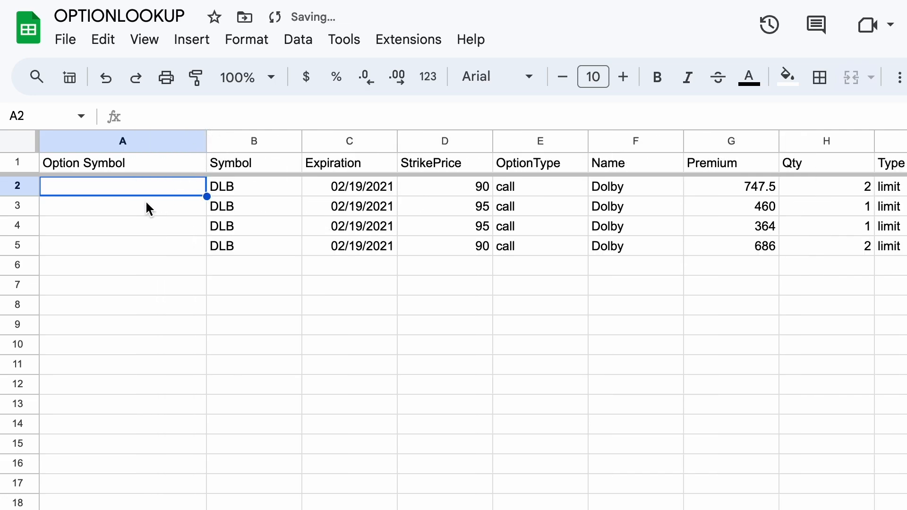
text(=o)
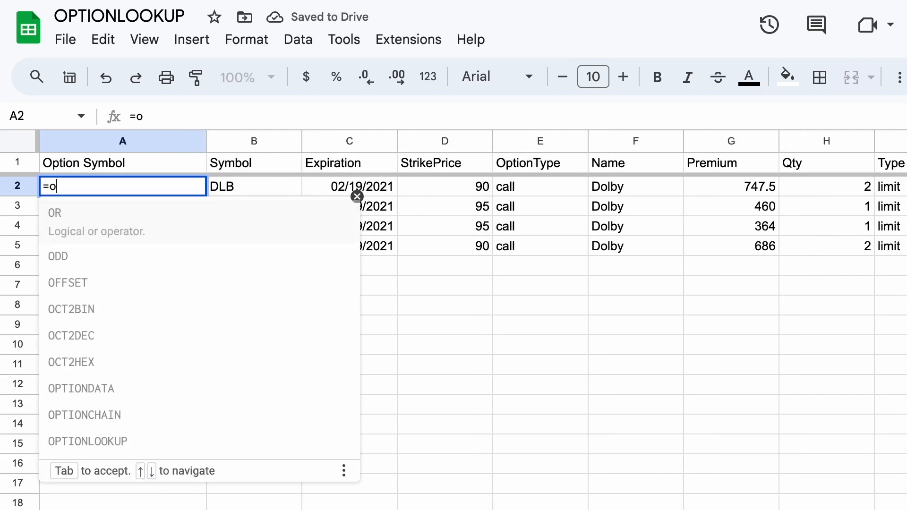
text(ptionlookup()
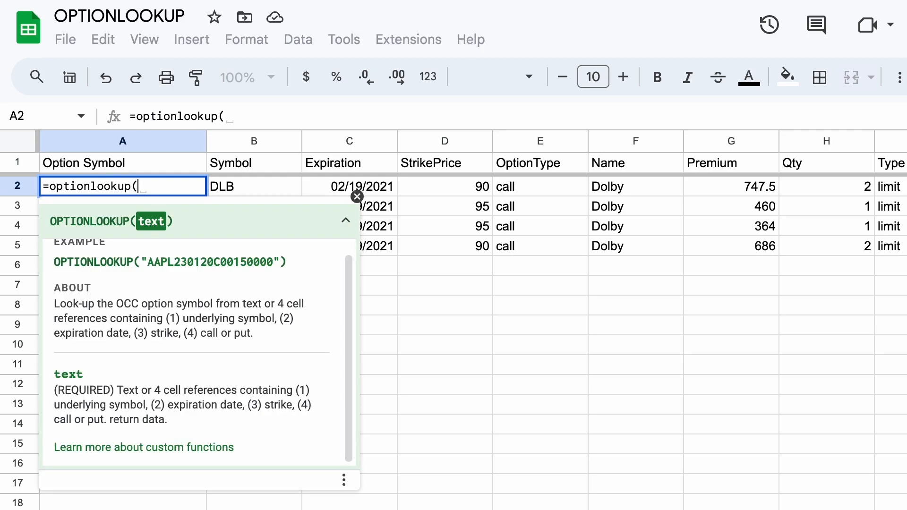
mouse_move(274, 193)
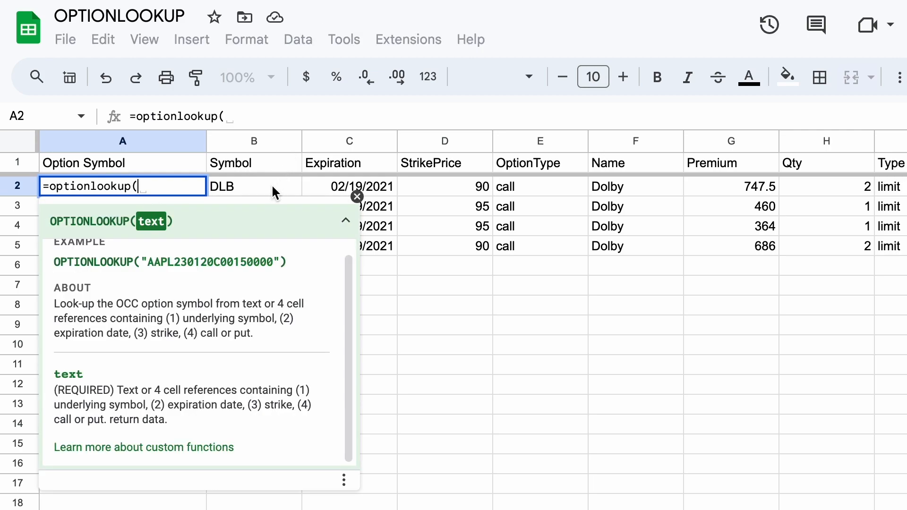
click(253, 187)
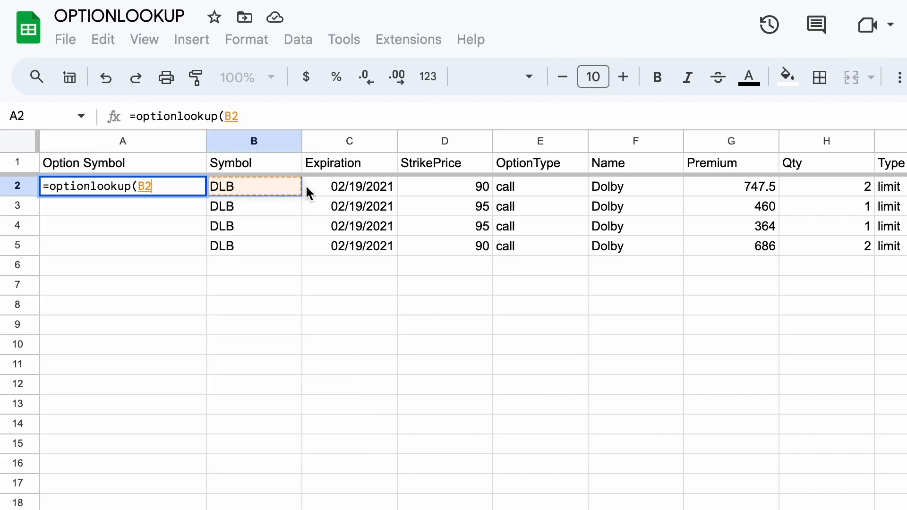
drag(254, 186, 349, 186)
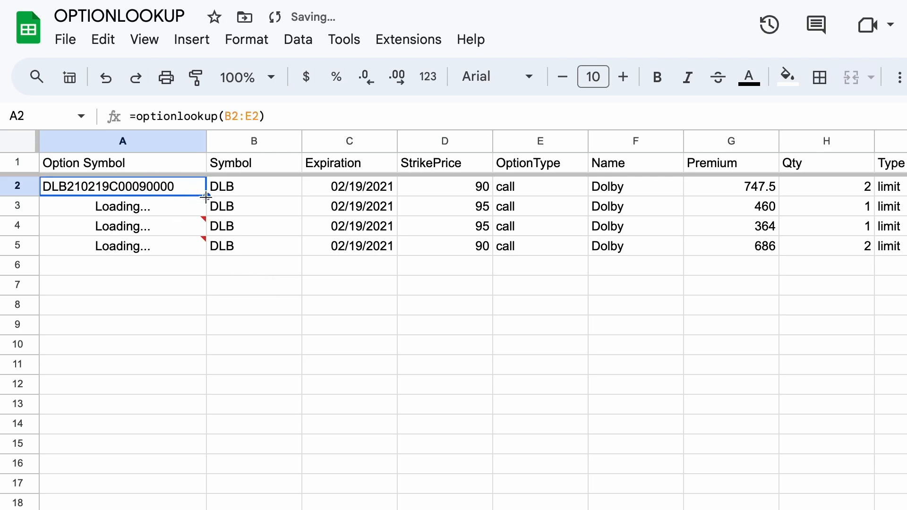
mouse_move(171, 271)
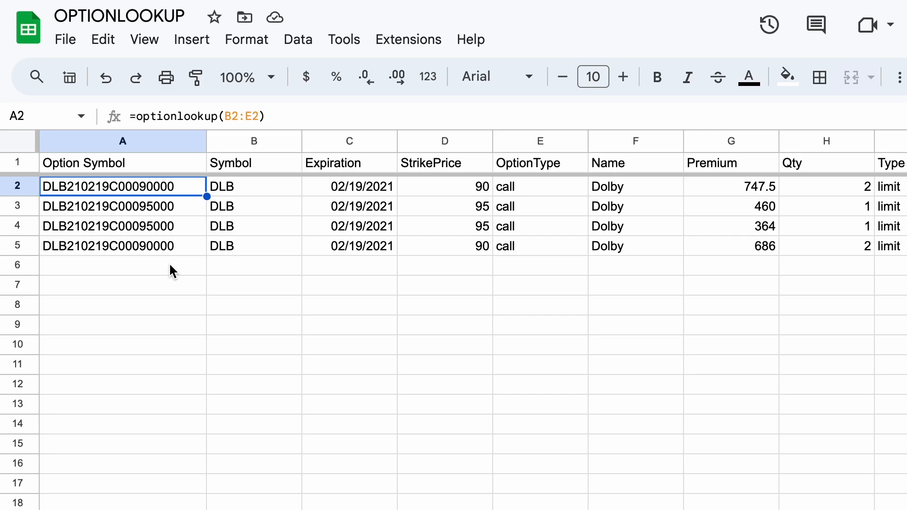
mouse_move(101, 288)
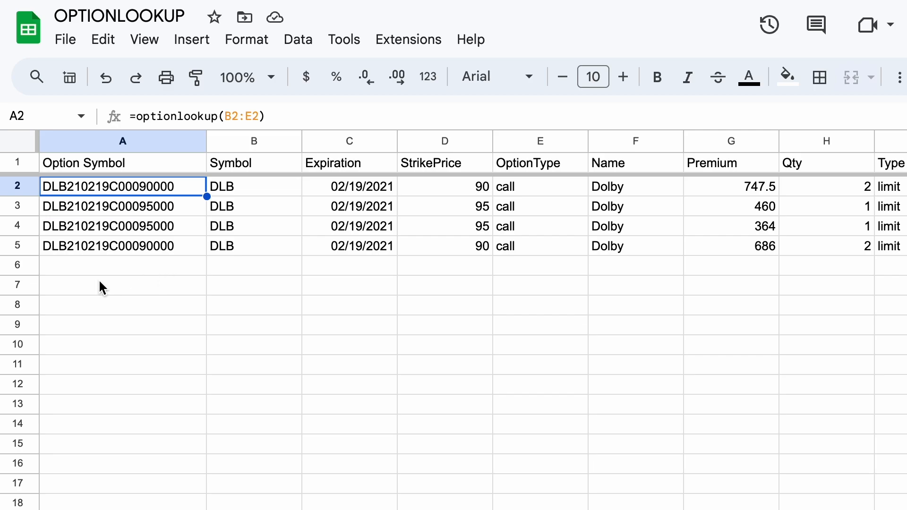
click(122, 246)
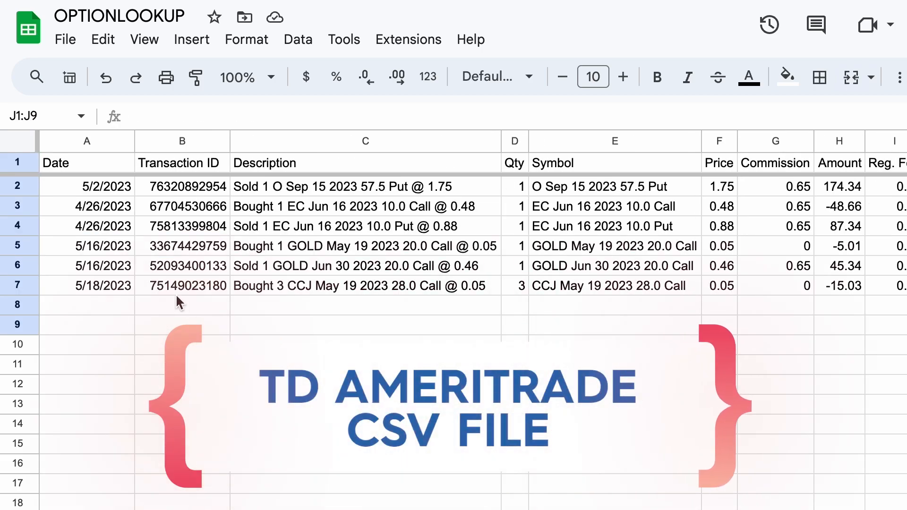
mouse_move(524, 261)
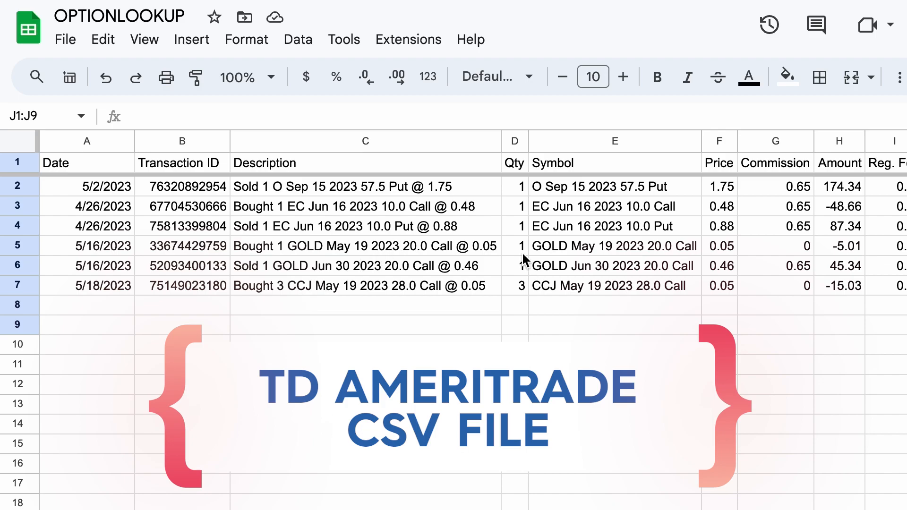
mouse_move(523, 260)
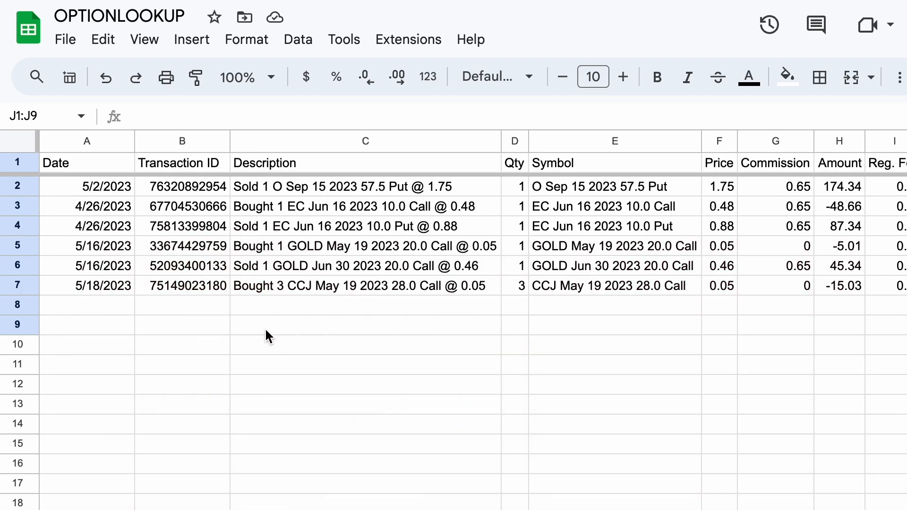
mouse_move(367, 224)
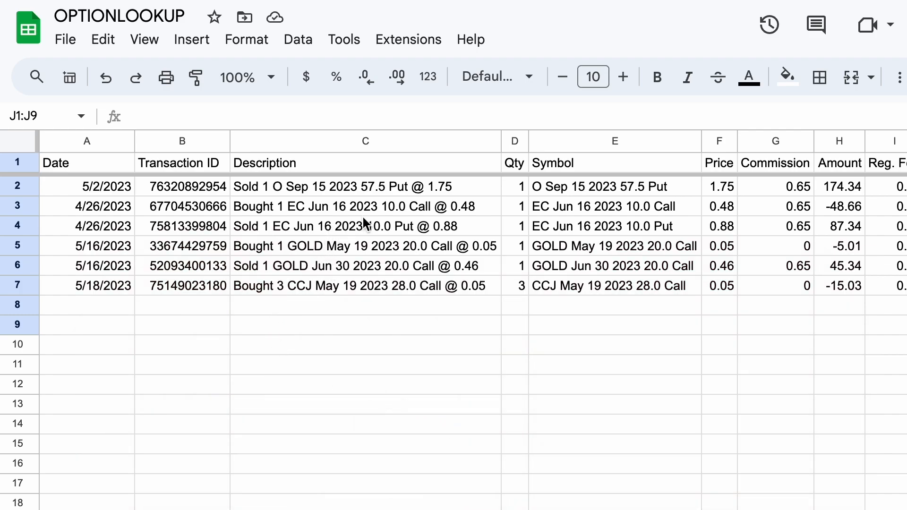
- Select the whole Symbol column to insert a column to its right
click(614, 141)
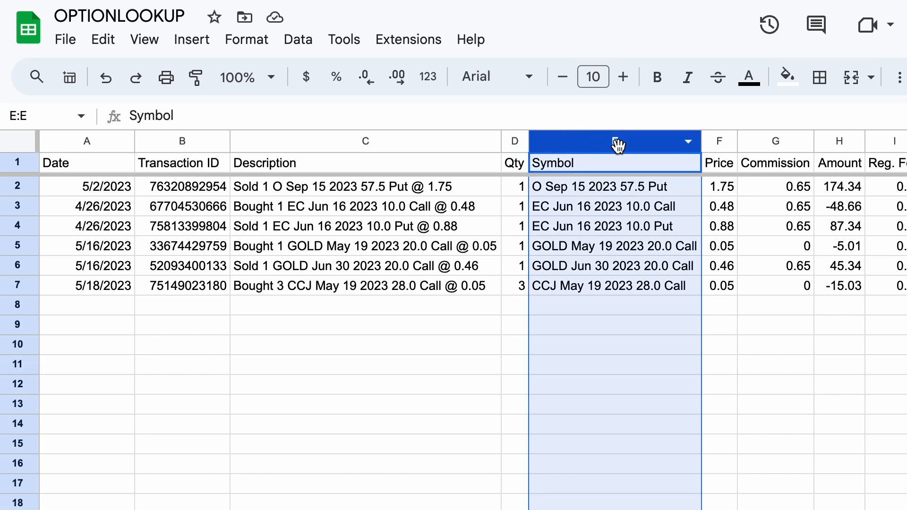
mouse_move(583, 191)
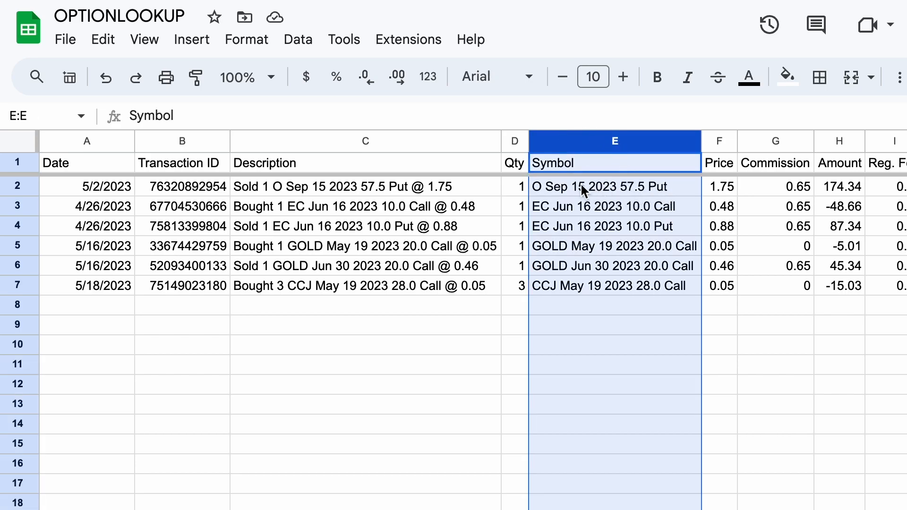
mouse_move(602, 225)
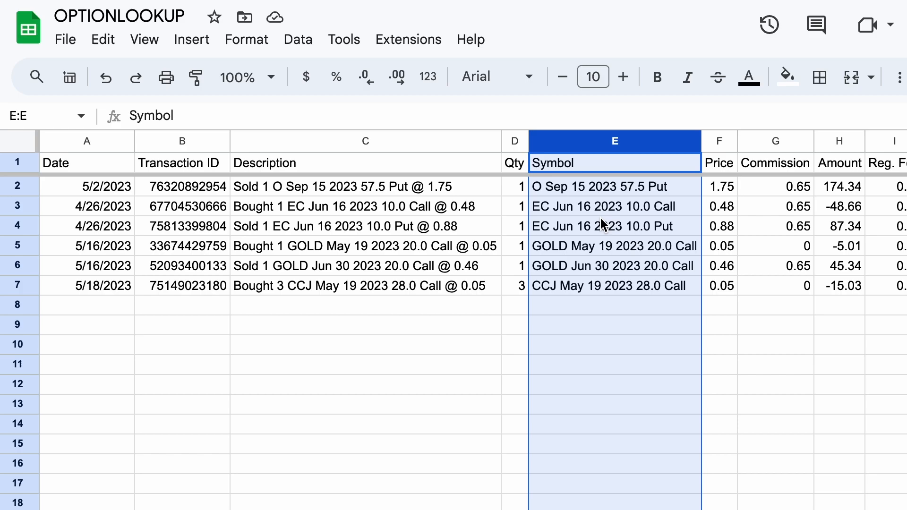
mouse_move(569, 237)
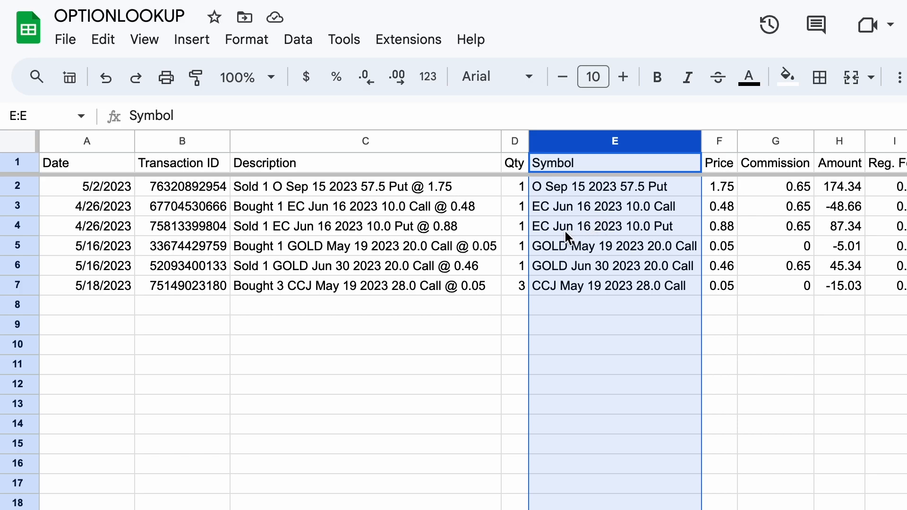
mouse_move(140, 206)
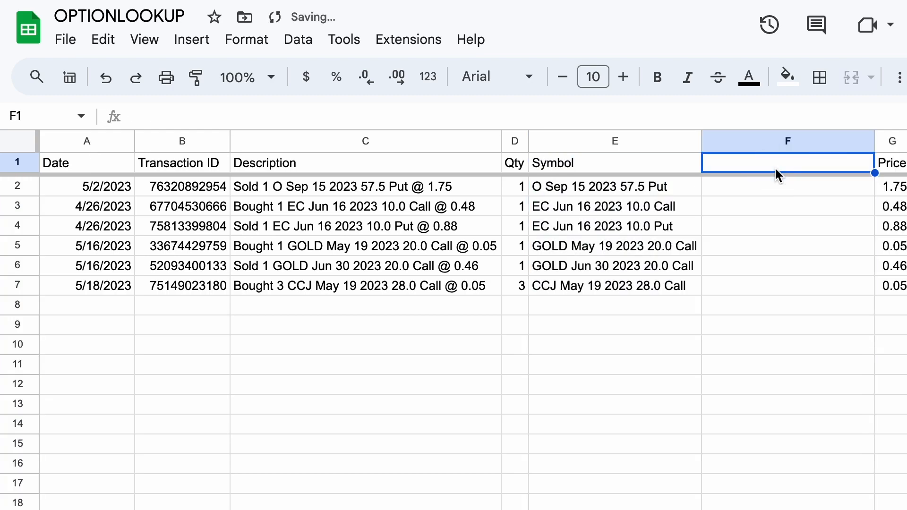
- Label F1 Option Symbol and enter =OPTIONLOOKUP(E2) in F2
text(Option Symbol)
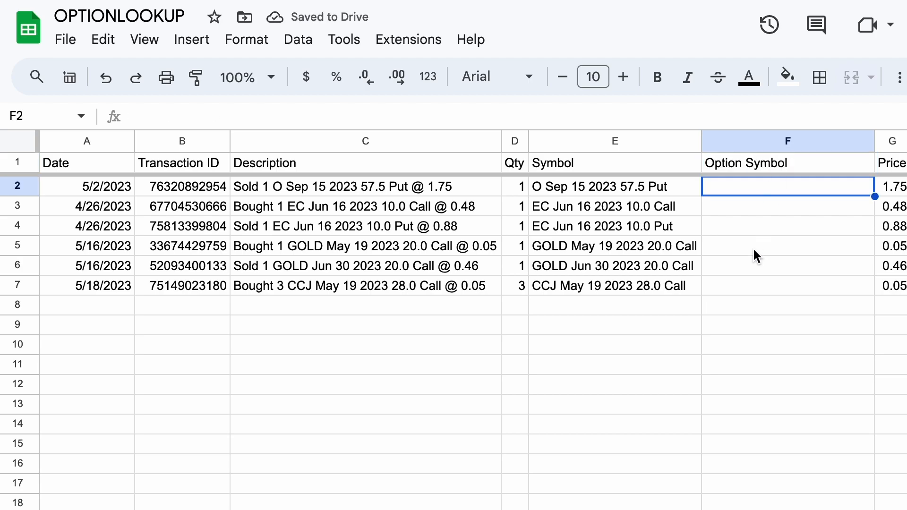
text(=o)
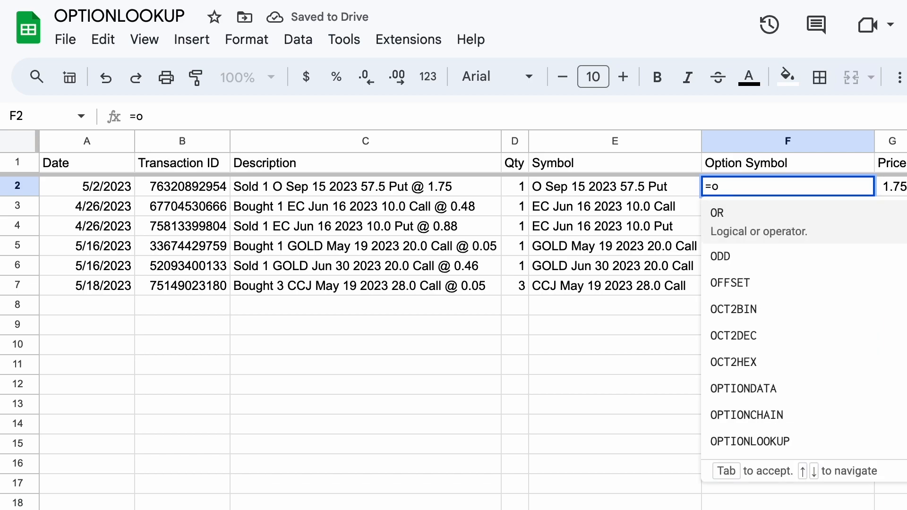
text(ptionlo)
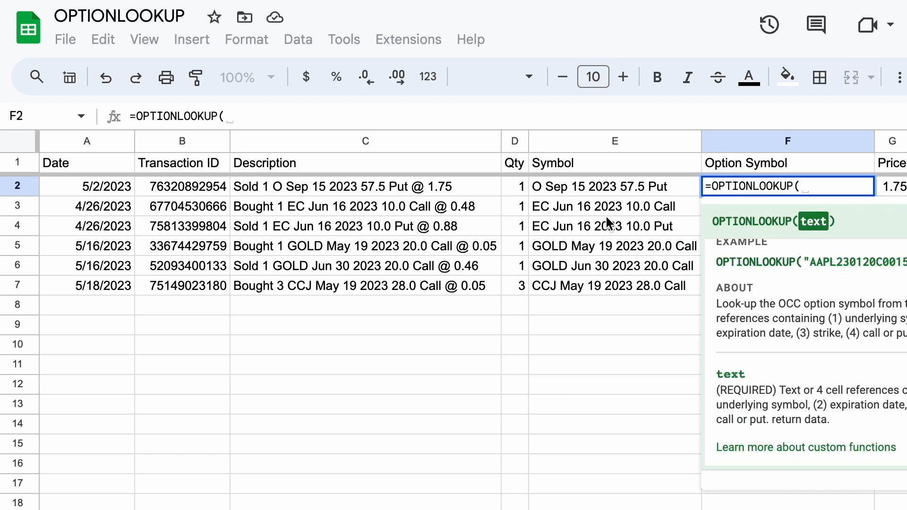
click(614, 186)
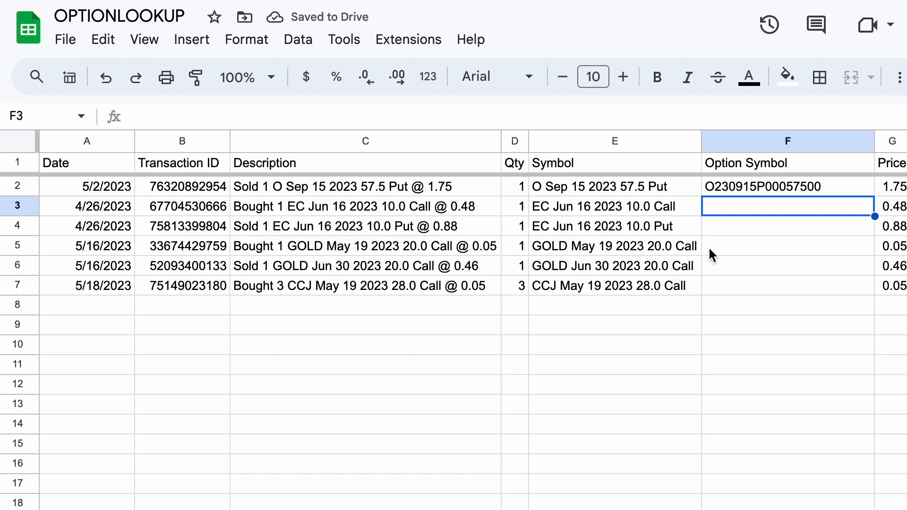
- Fill the formula down F2:F7 for all six transactions and move to the option codes sheet
click(787, 186)
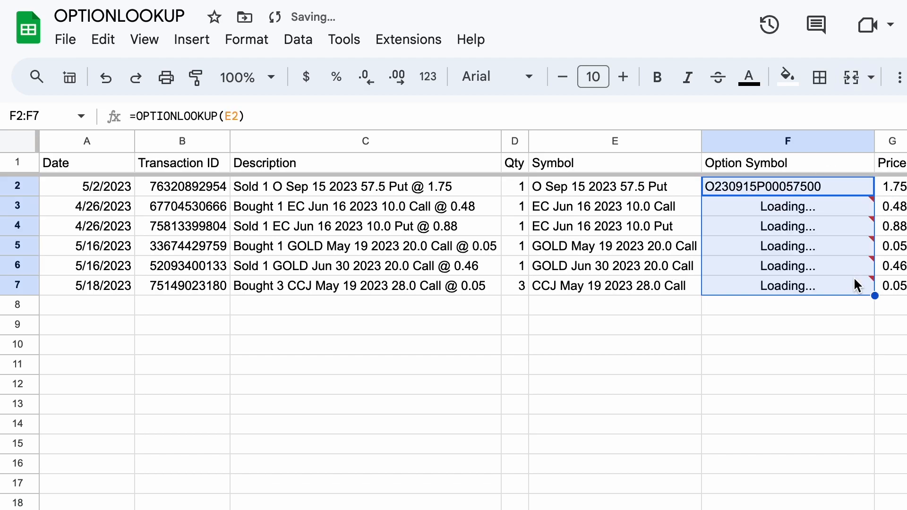
mouse_move(728, 338)
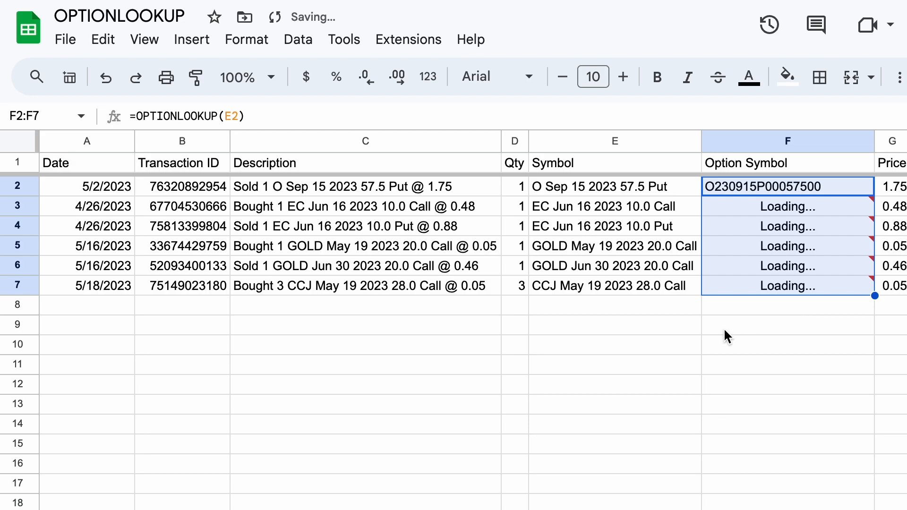
click(787, 324)
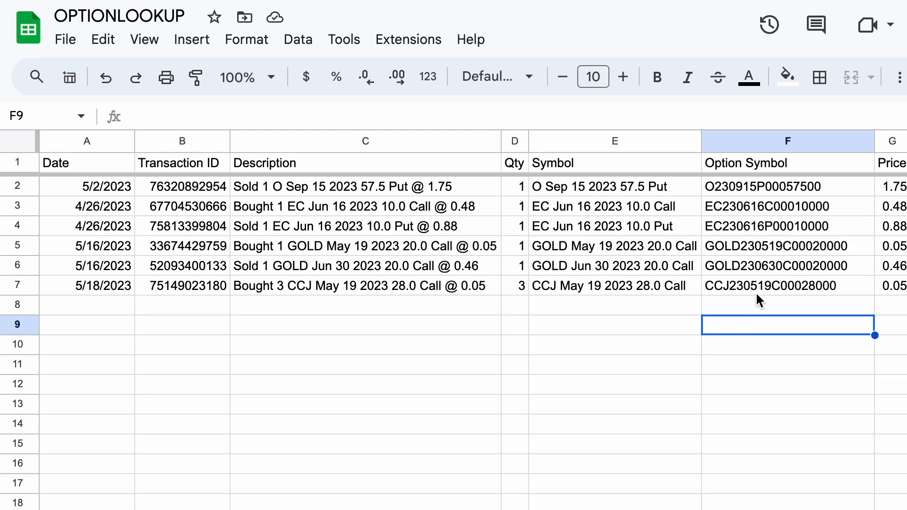
click(787, 206)
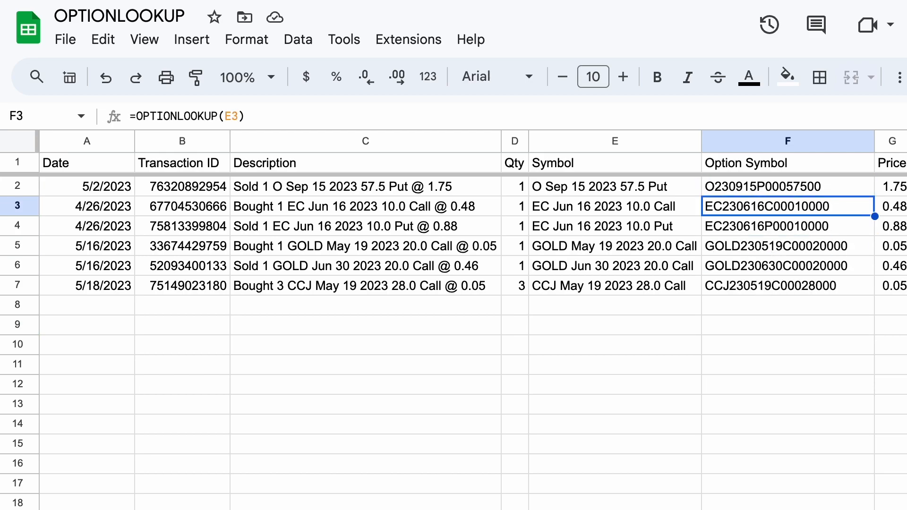
click(787, 285)
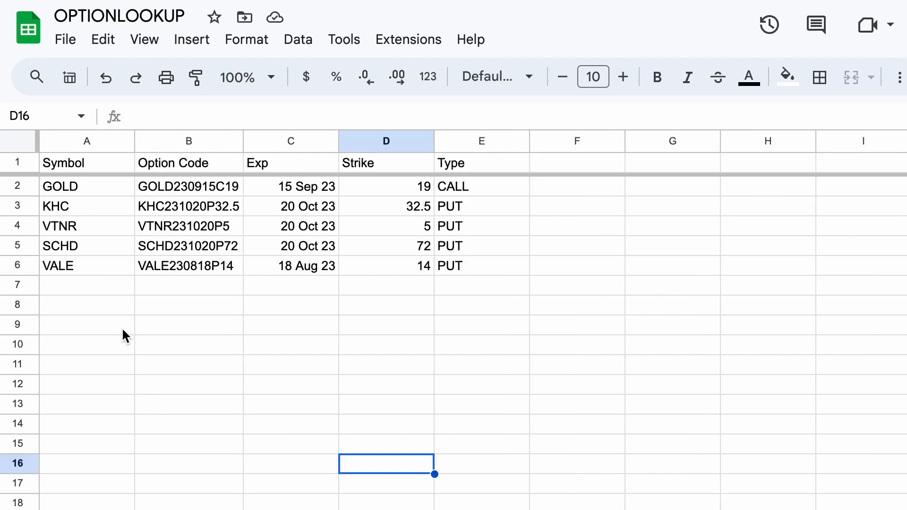
- Autofit the Option Code column to show codes like GOLD230915C19 and go to the empty F1 header
click(87, 206)
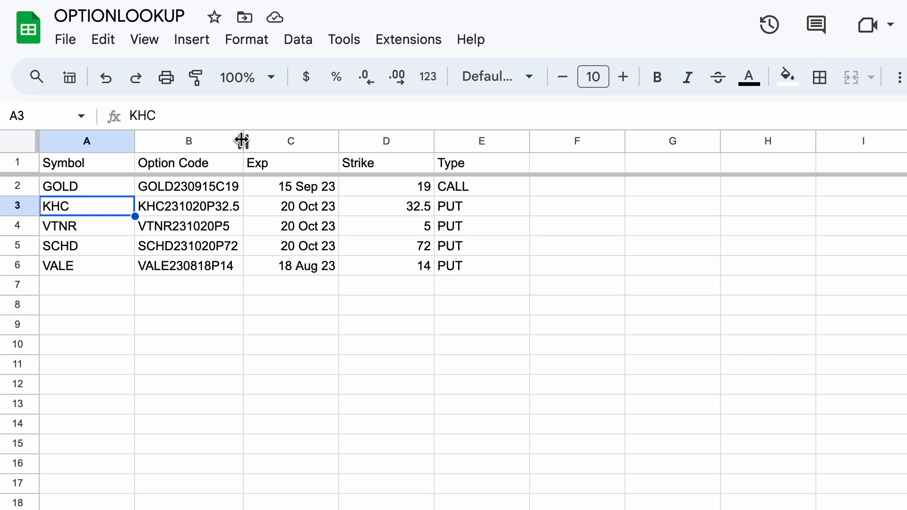
click(207, 187)
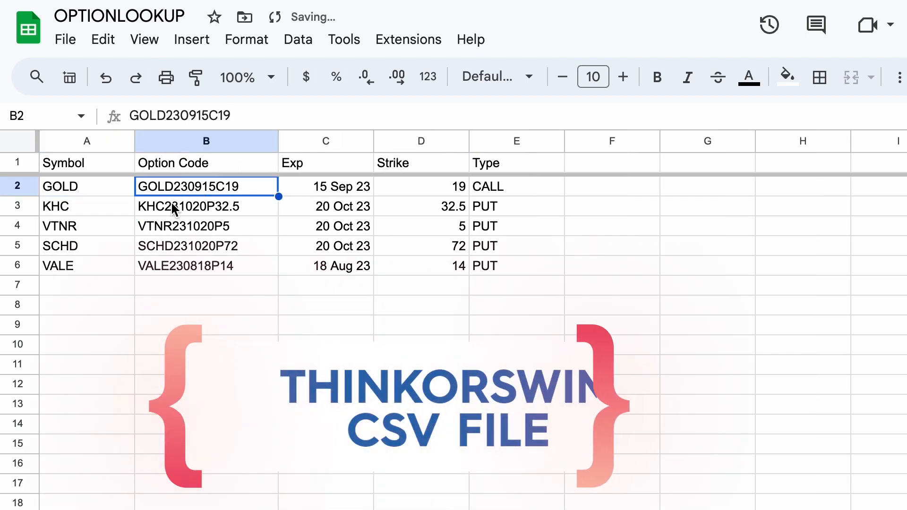
click(207, 226)
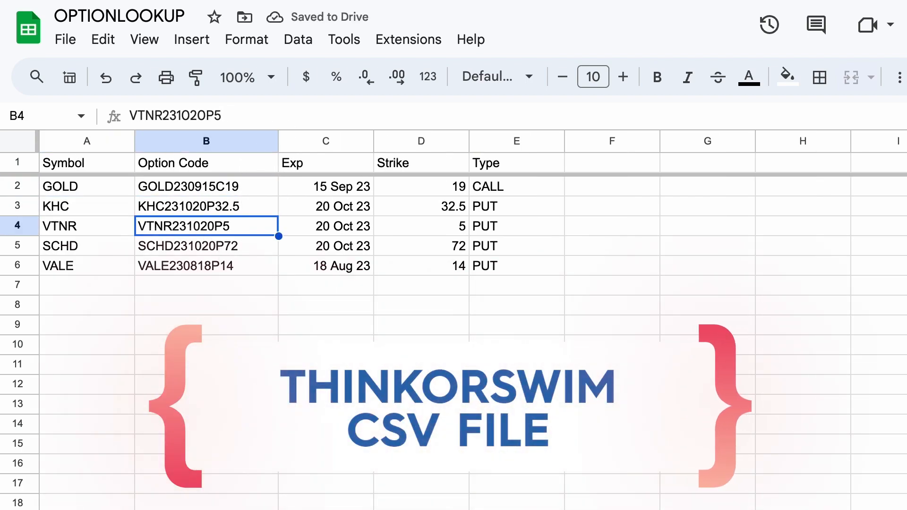
click(206, 265)
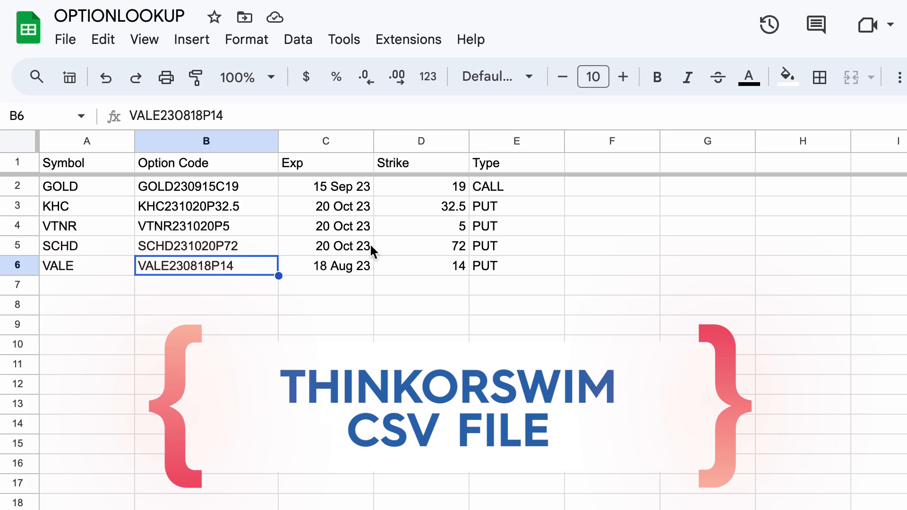
click(611, 162)
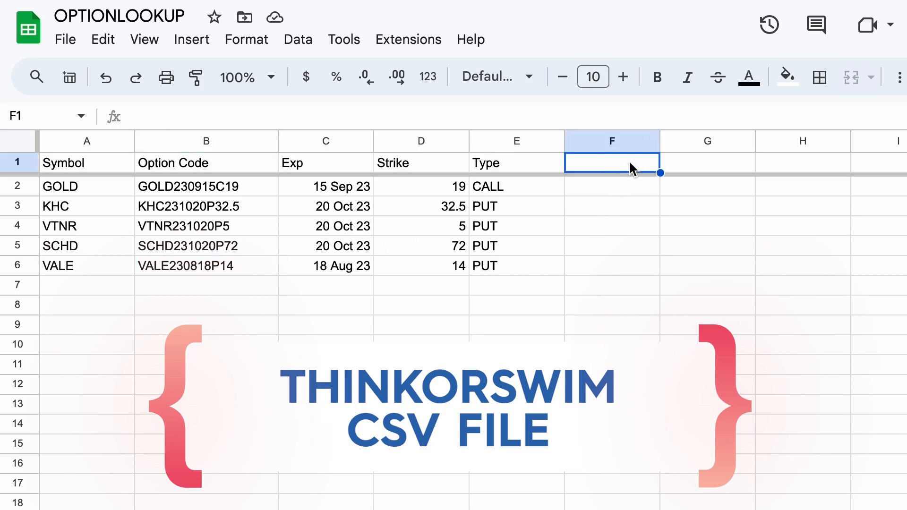
mouse_move(740, 141)
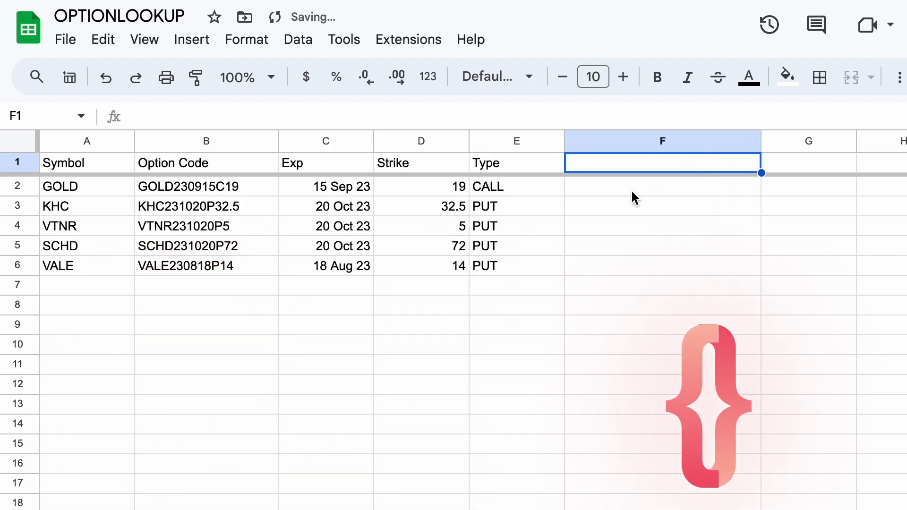
- Label F1 Option Symbol and enter =OPTIONLOOKUP(B2) for the GOLD230915C19 code in F2
text(Option Symbol)
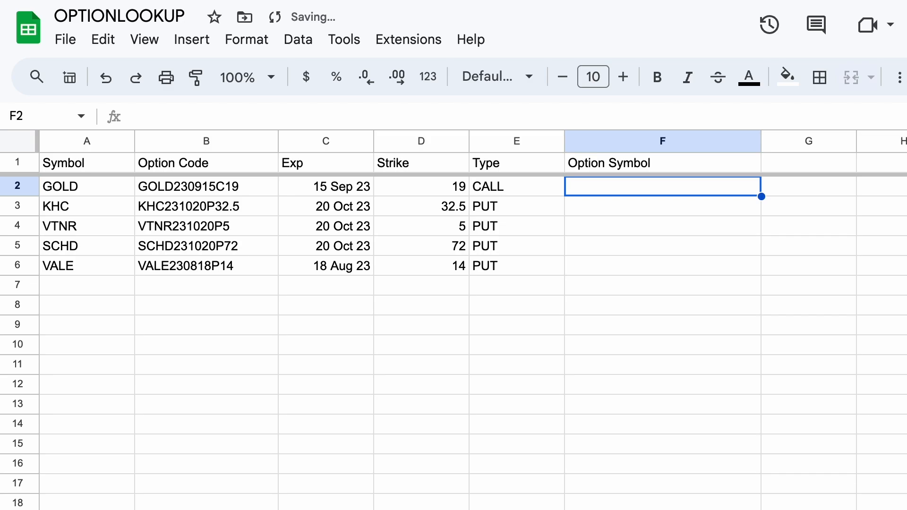
text(=)
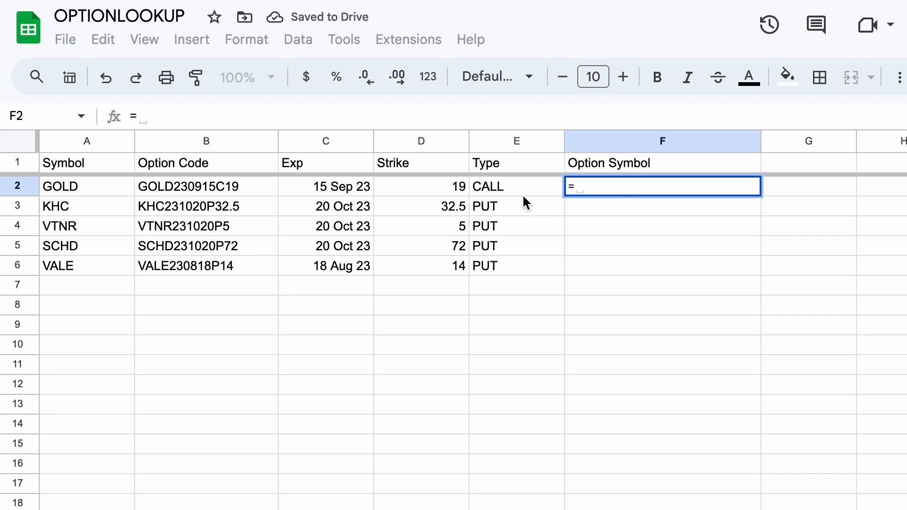
text(option)
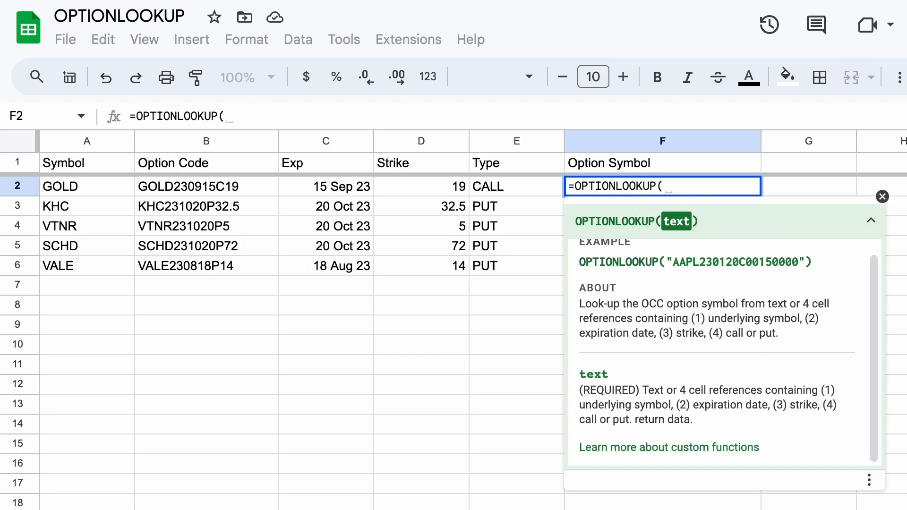
mouse_move(246, 192)
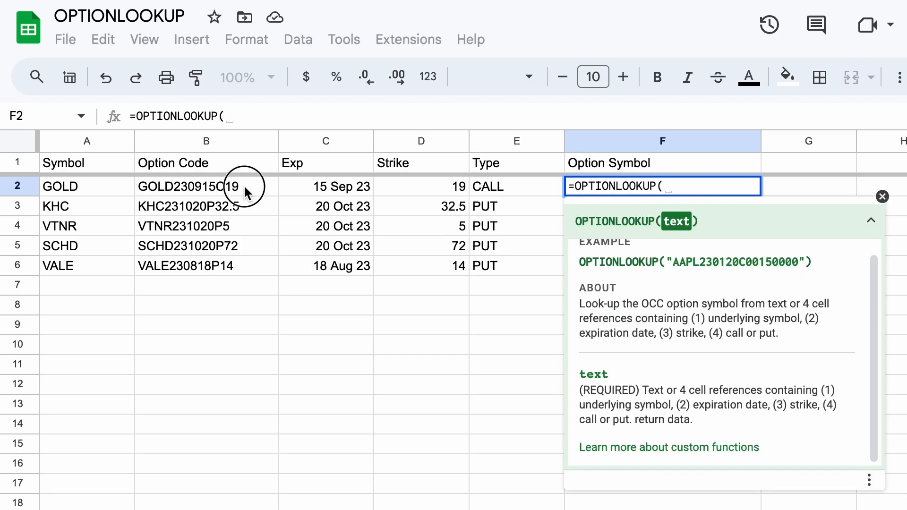
click(206, 186)
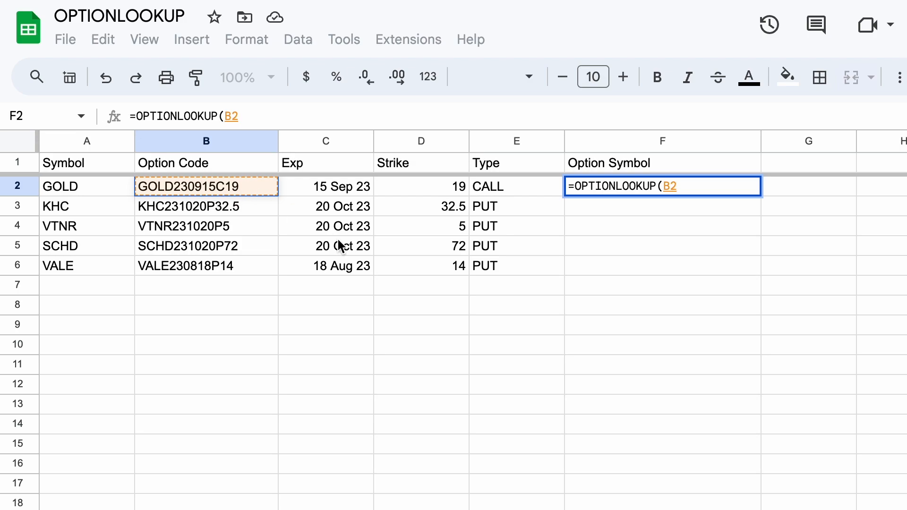
text())
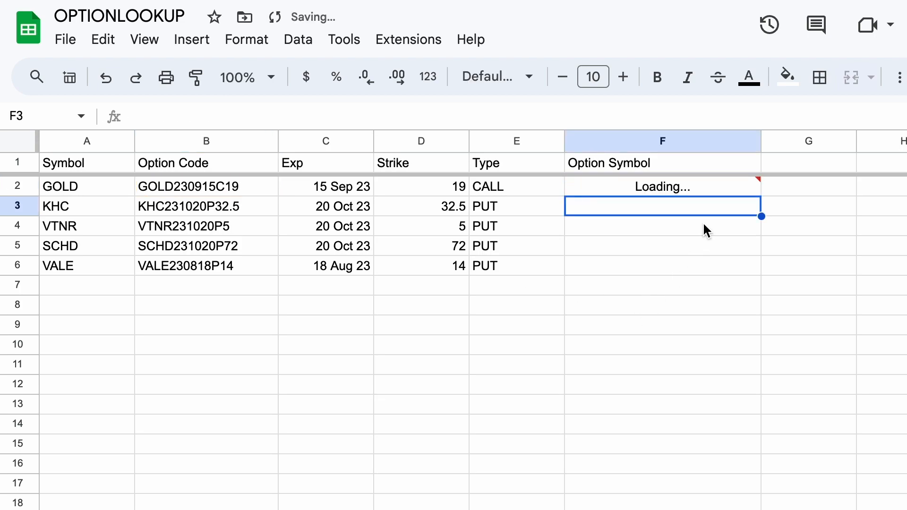
- Fill the Option Symbol formula down rows 2–6 so all five Thinkorswim codes get OCC symbols
click(661, 186)
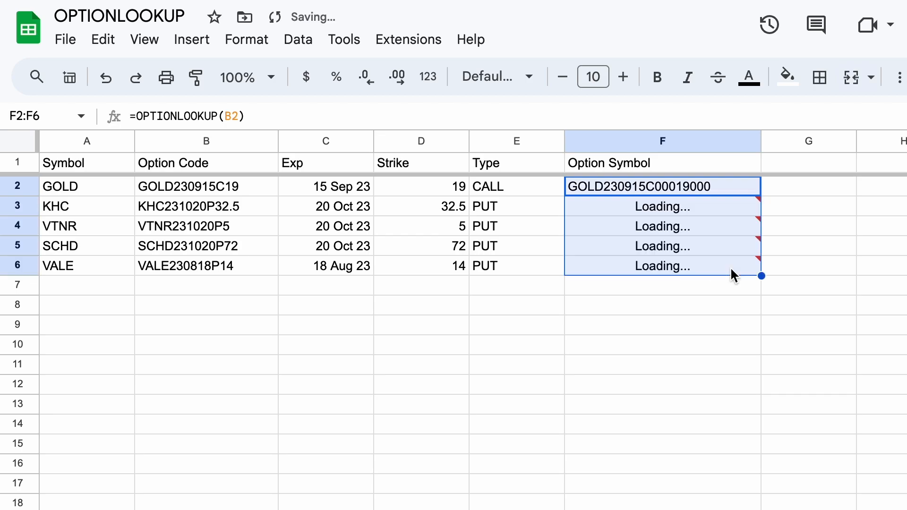
mouse_move(606, 338)
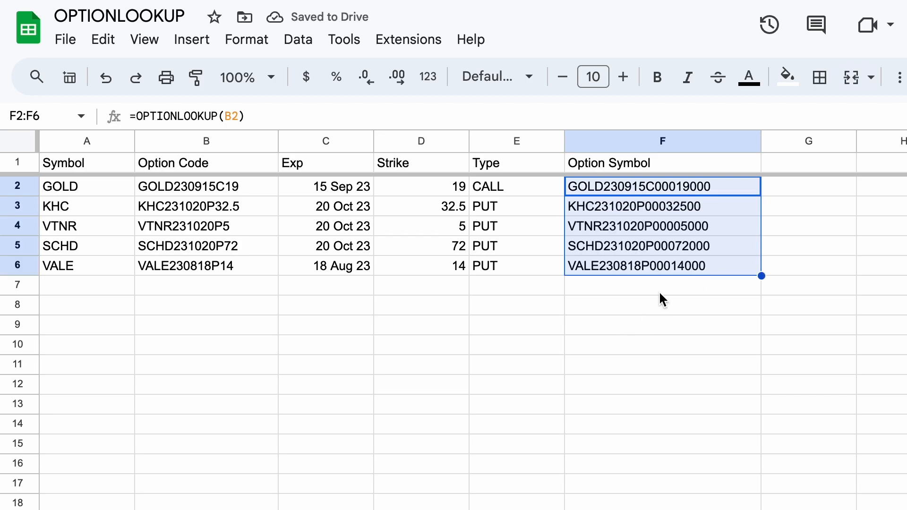
click(662, 284)
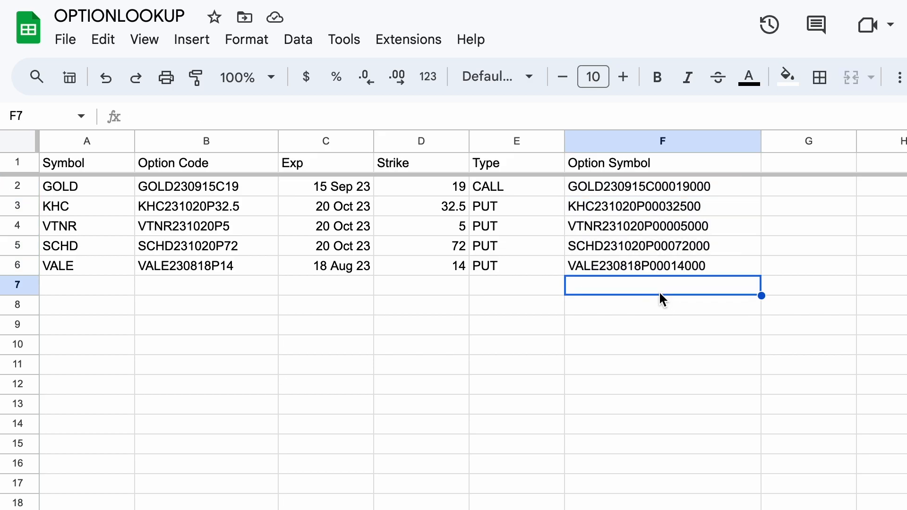
click(206, 305)
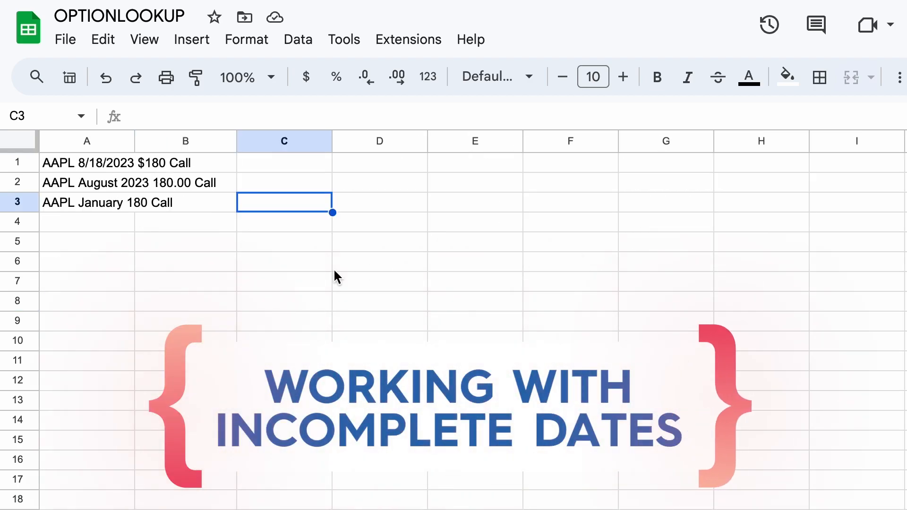
- Enter =OPTIONLOOKUP(A1) in C1, converting AAPL 8/18/2023 $180 Call to AAPL230818C00180000
click(284, 162)
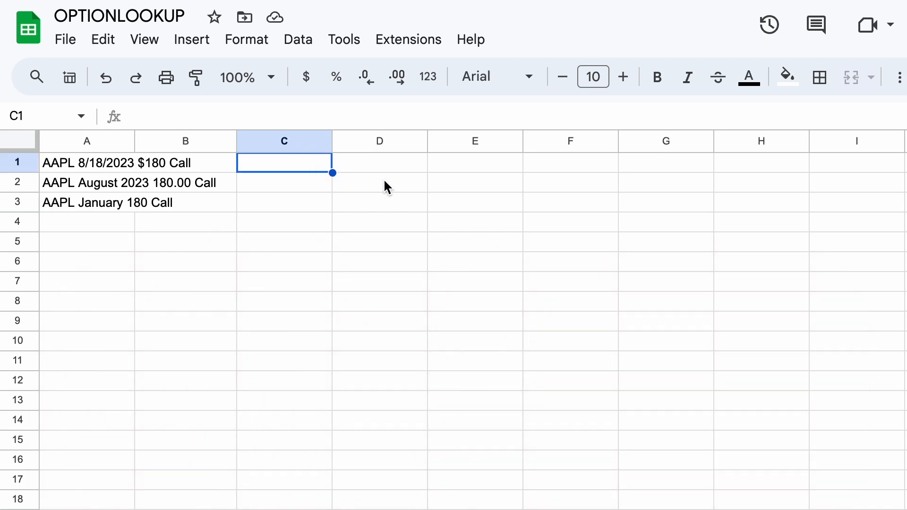
mouse_move(332, 141)
text(=)
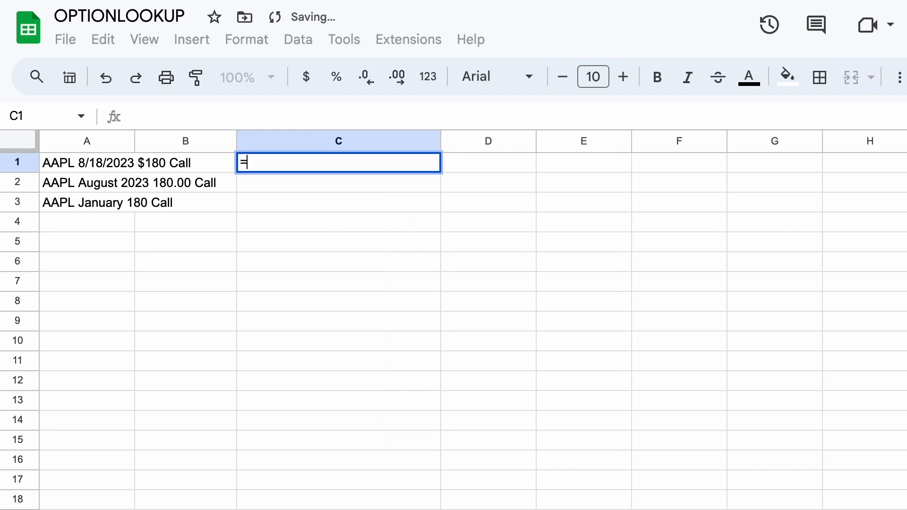
text(option)
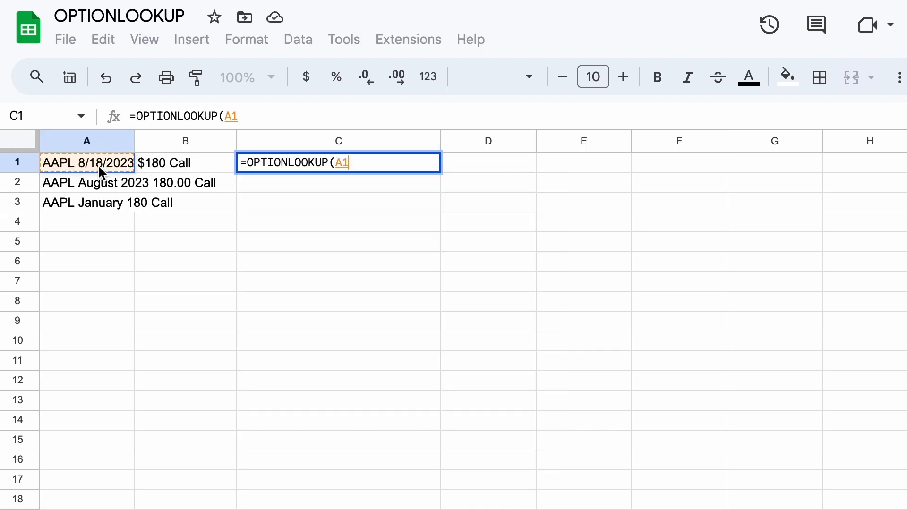
key(enter)
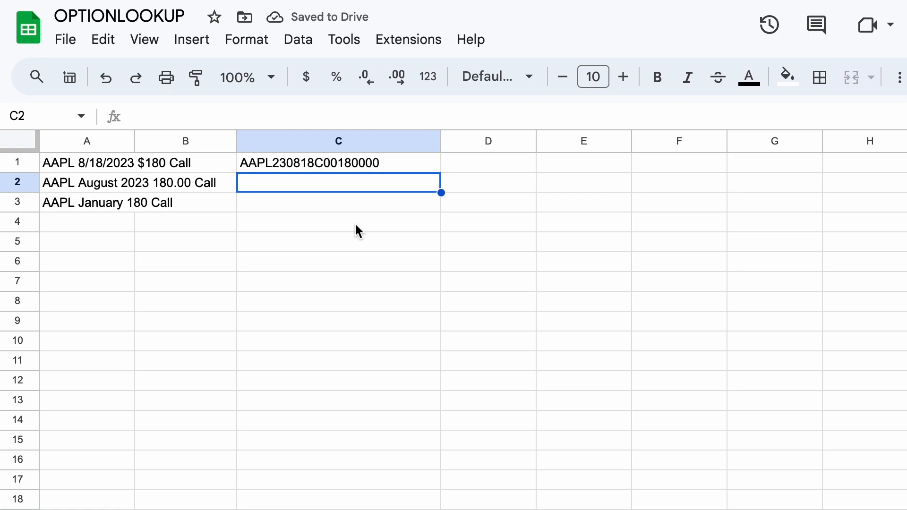
- Inspect the August 2023 description in A2 and fill C1's formula down into C2
click(87, 183)
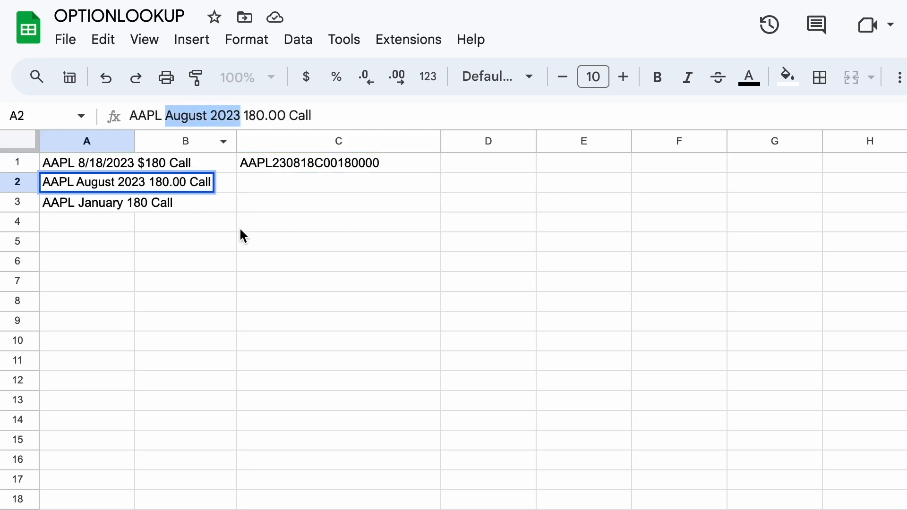
click(338, 182)
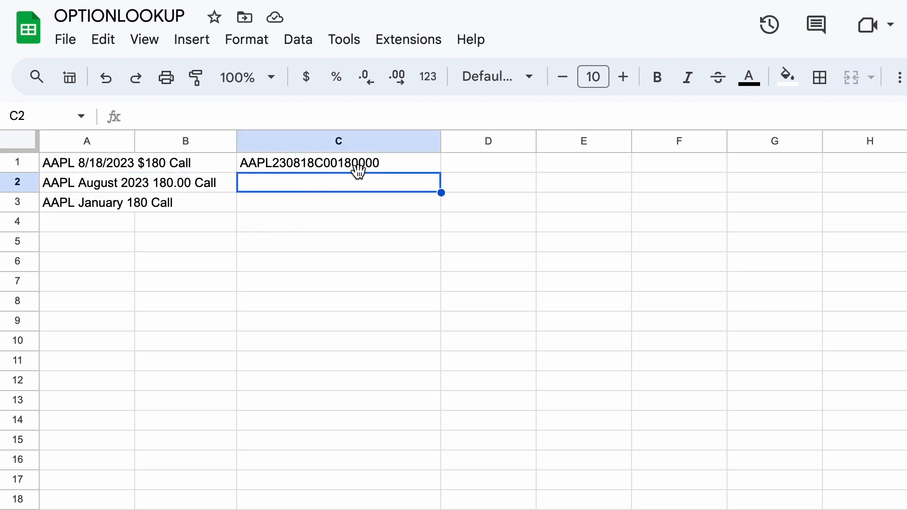
click(338, 163)
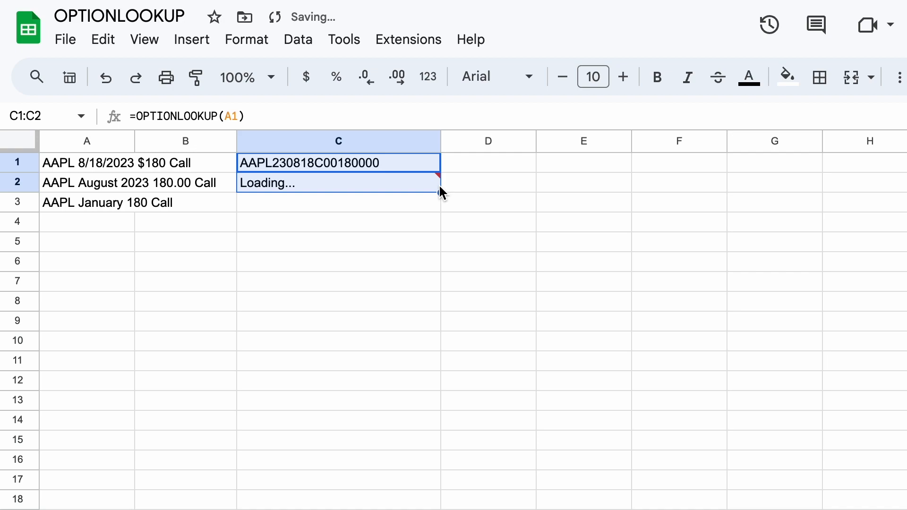
mouse_move(327, 214)
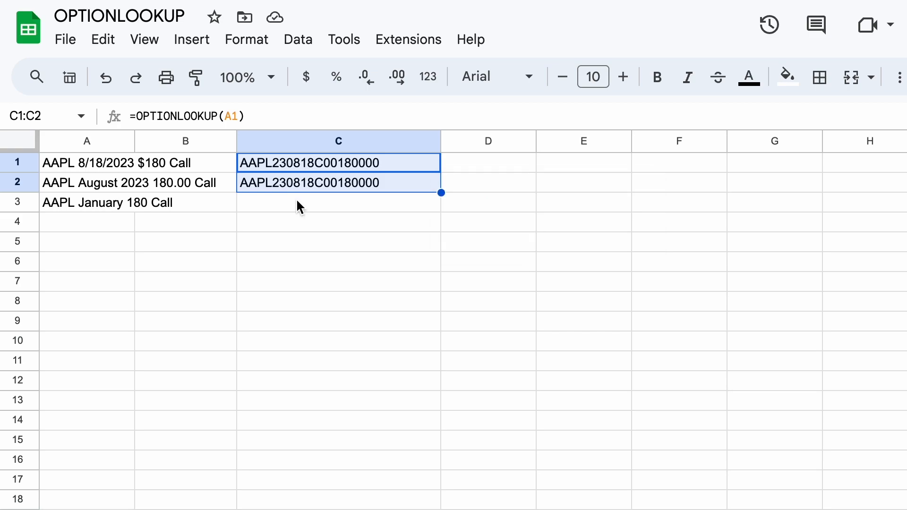
click(338, 202)
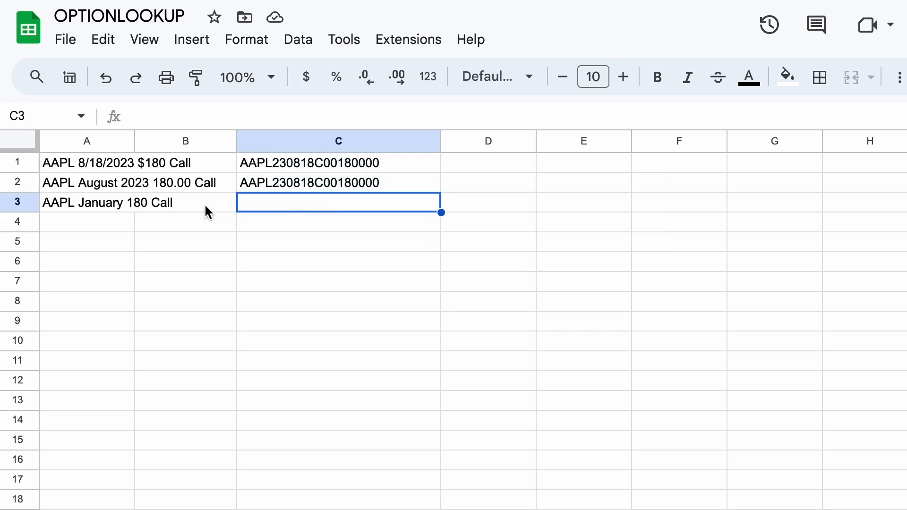
- Inspect the January description, then enter =OPTIONLOOKUP(A3) in C3 for AAPL240119C00180000
click(87, 202)
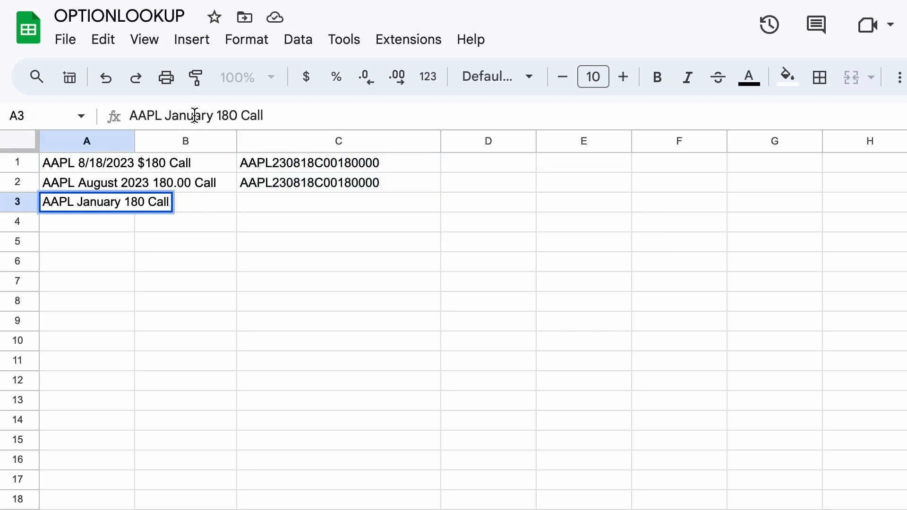
double_click(187, 116)
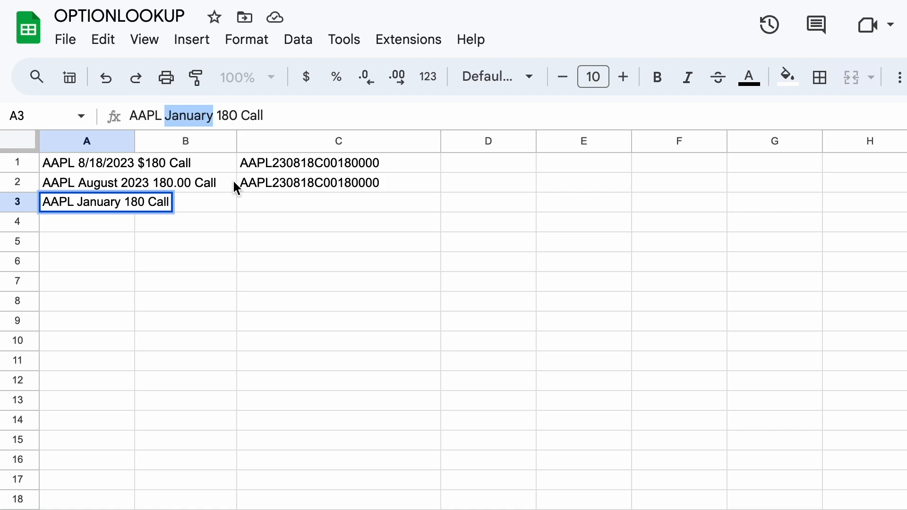
click(338, 202)
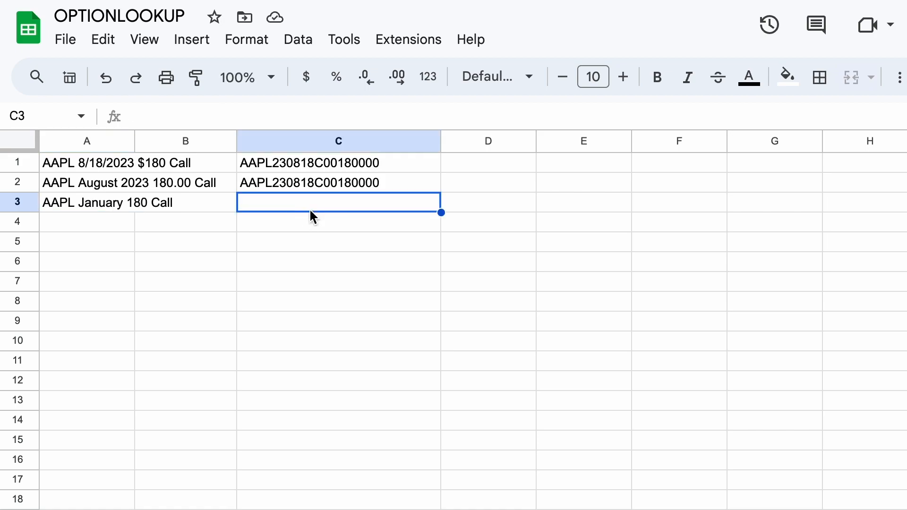
text(=)
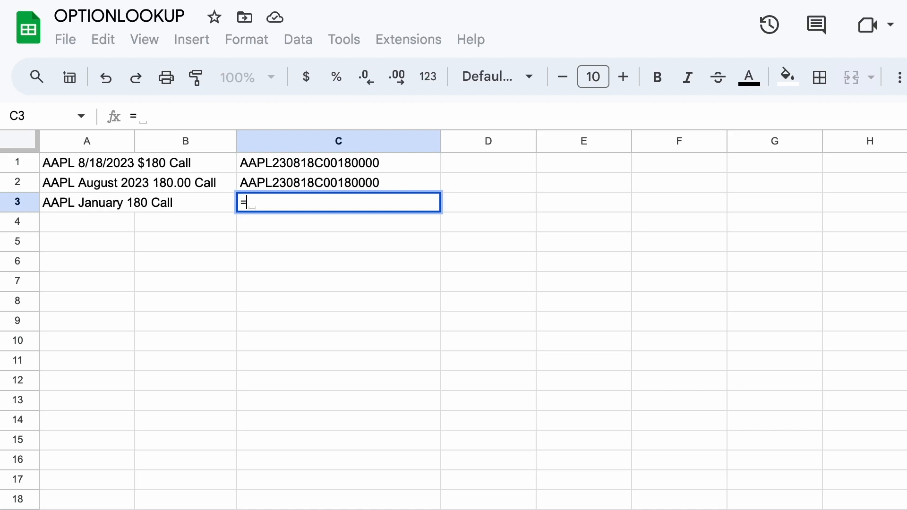
text(OPTIONLOOKUP()
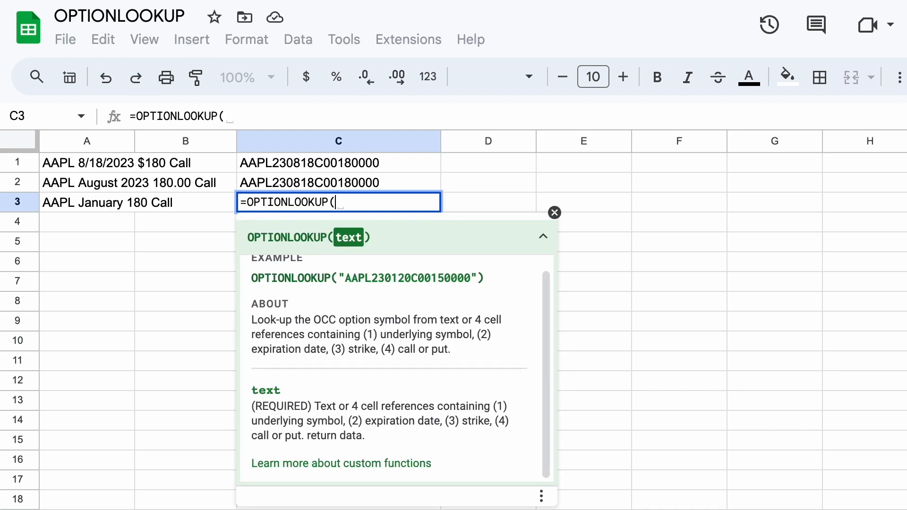
click(86, 203)
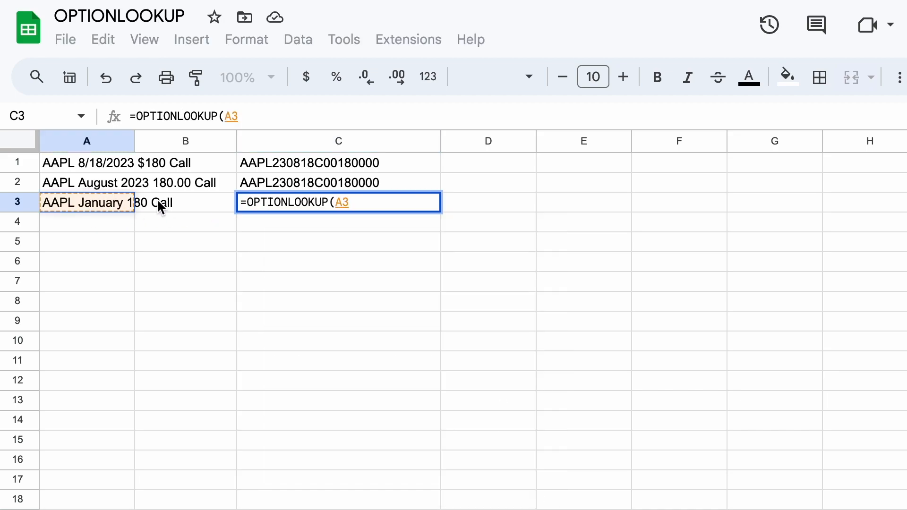
key(Return)
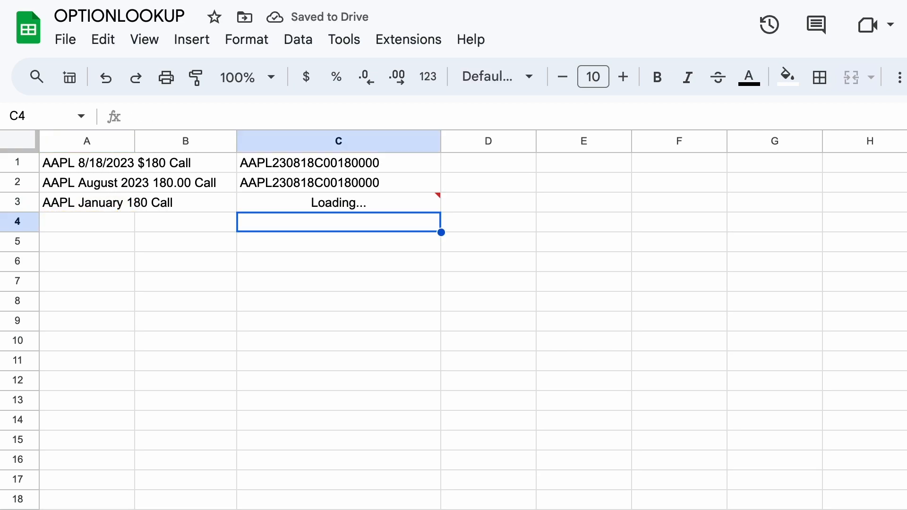
mouse_move(300, 328)
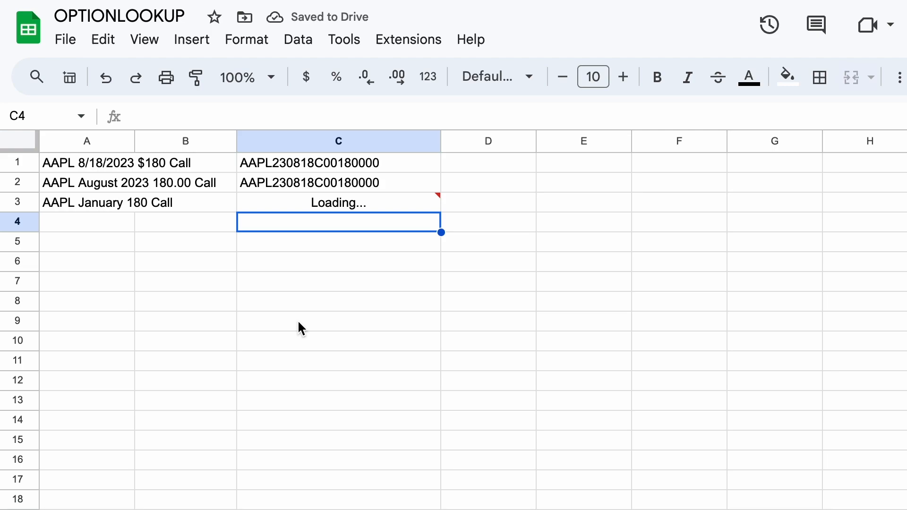
mouse_move(338, 314)
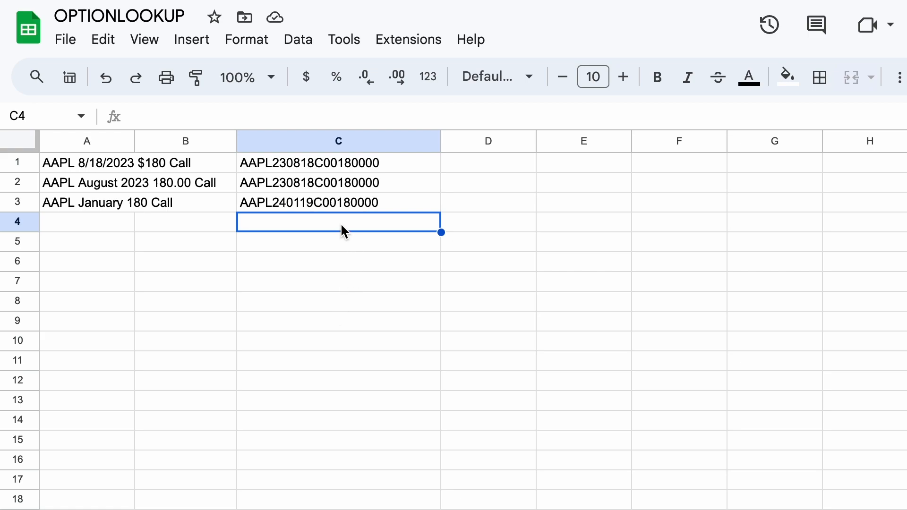
mouse_move(296, 214)
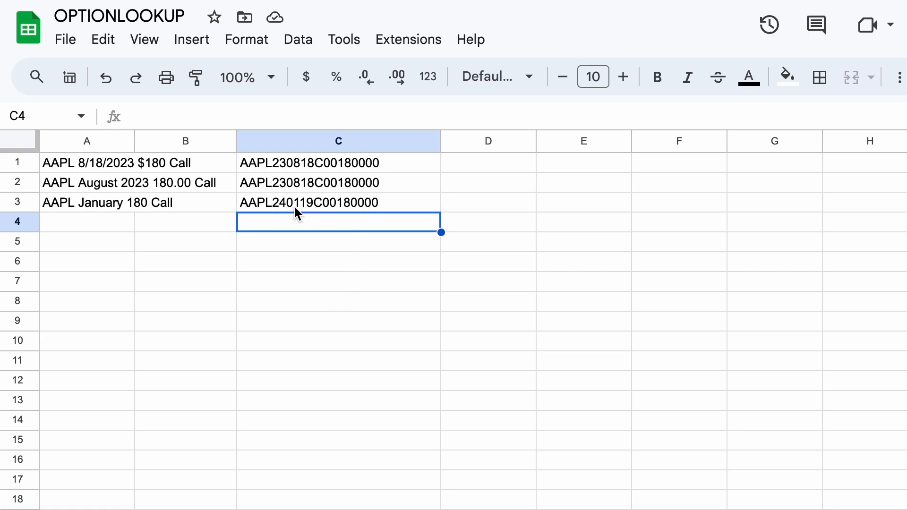
mouse_move(312, 212)
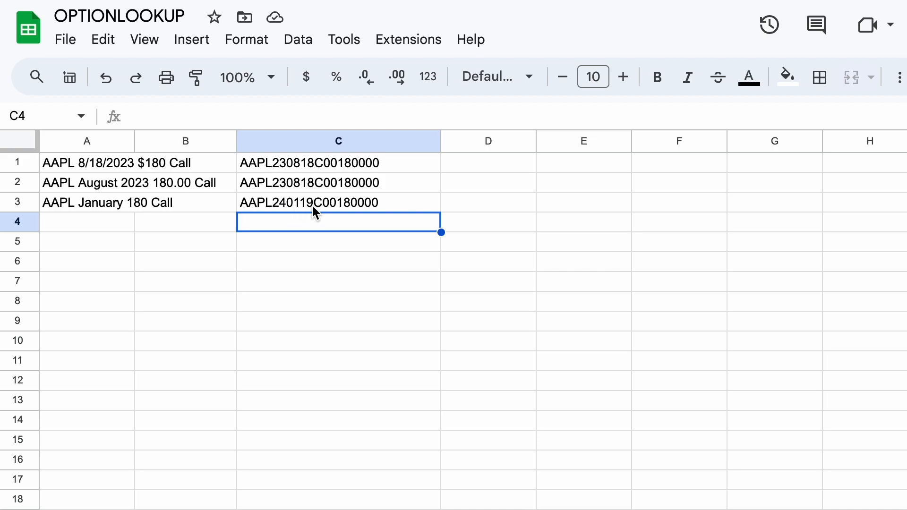
click(87, 241)
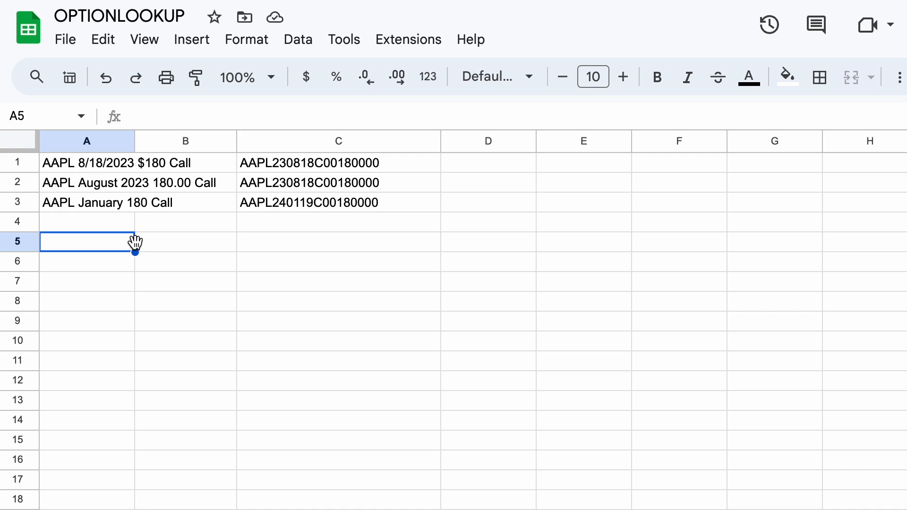
mouse_move(168, 246)
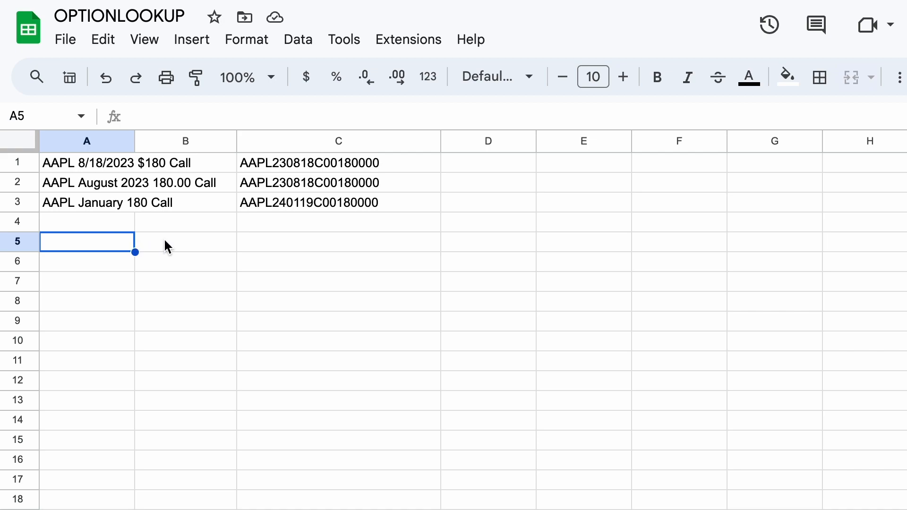
mouse_move(457, 350)
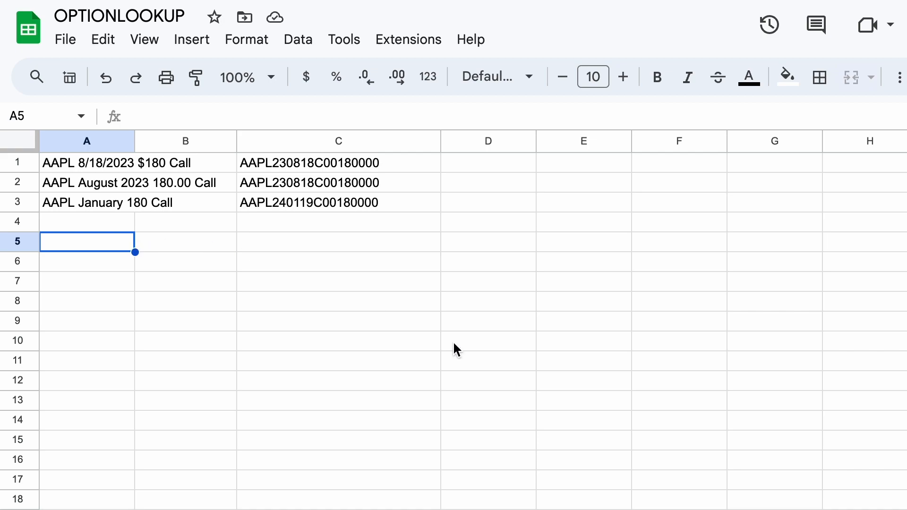
mouse_move(444, 360)
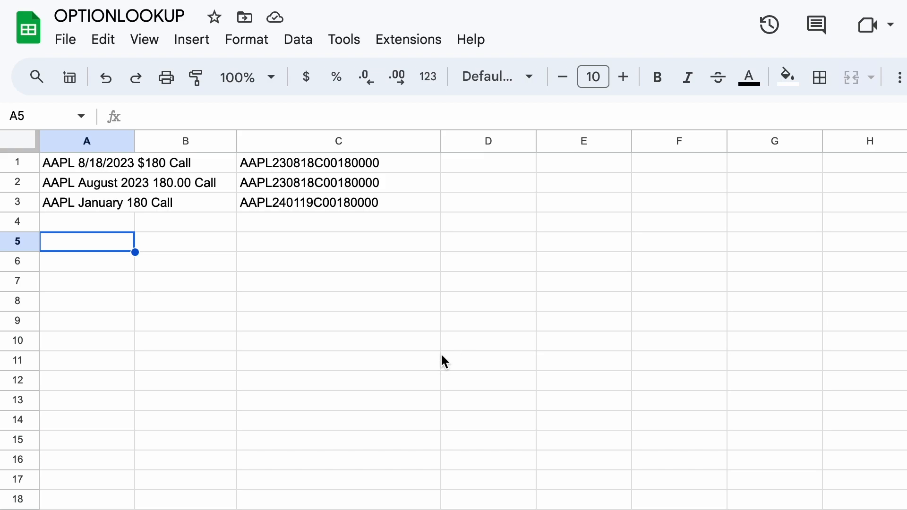
mouse_move(439, 374)
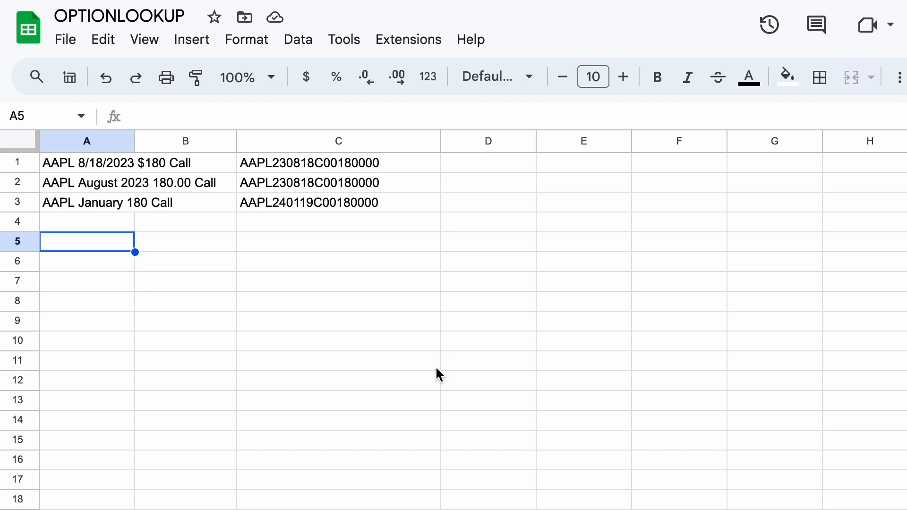